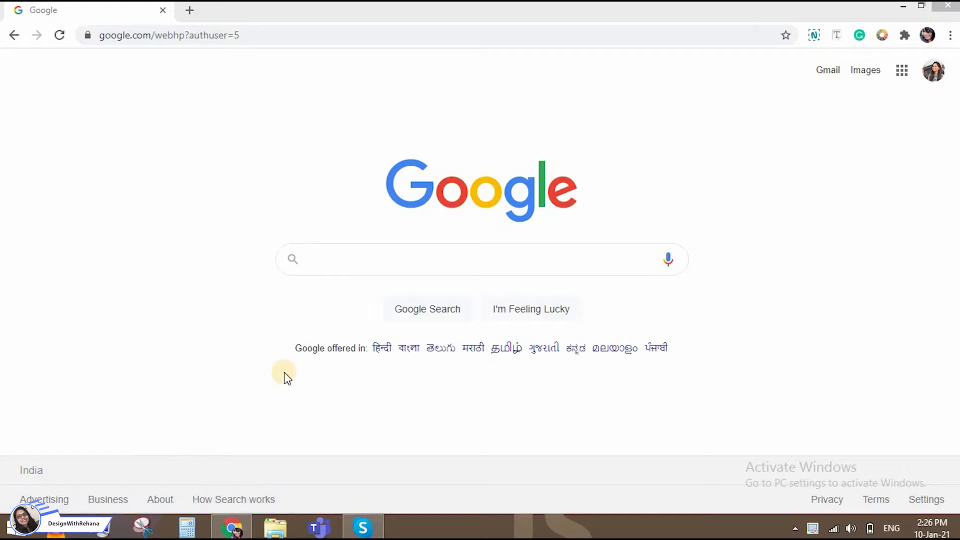
mouse_move(682, 167)
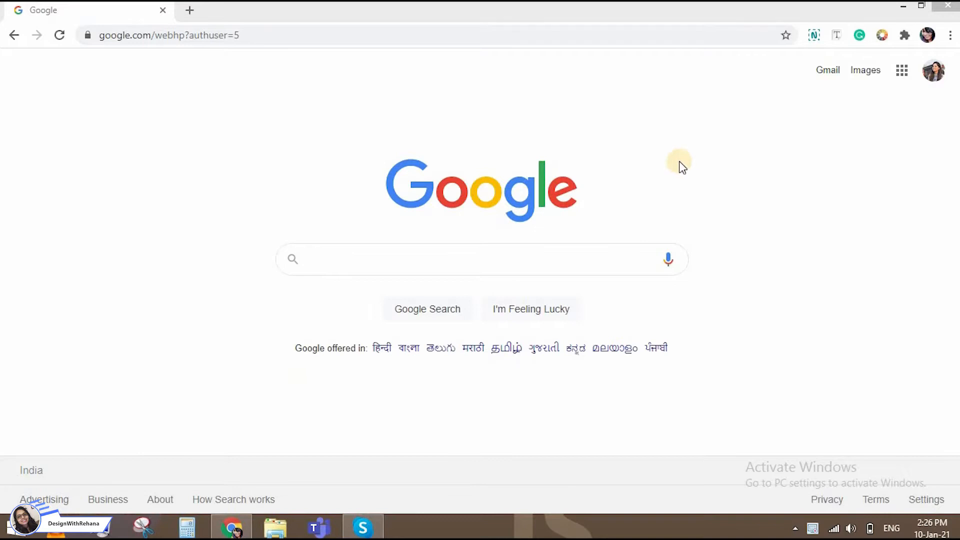
mouse_move(716, 187)
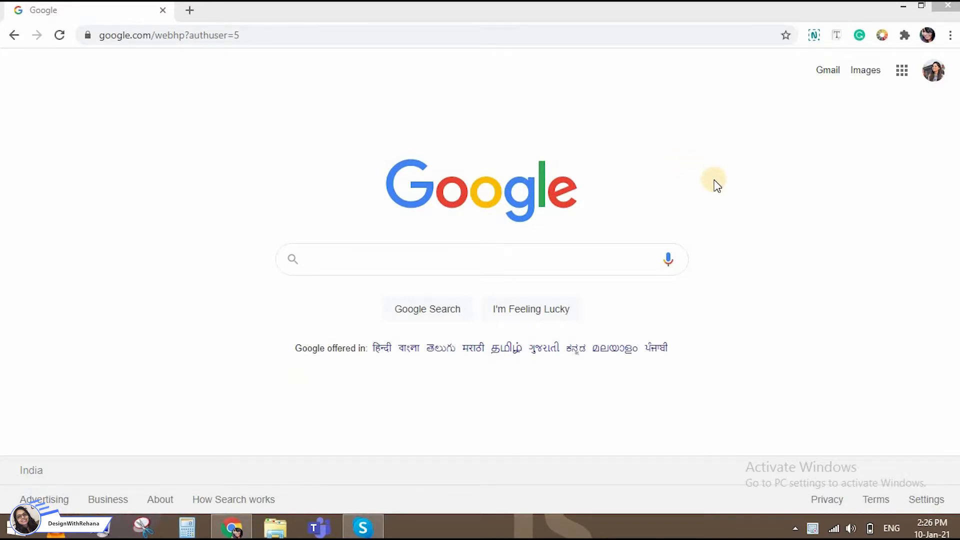
Search Google for 'chrome web store' via the suggestion after entering 'chrome web s'
left_click(318, 259)
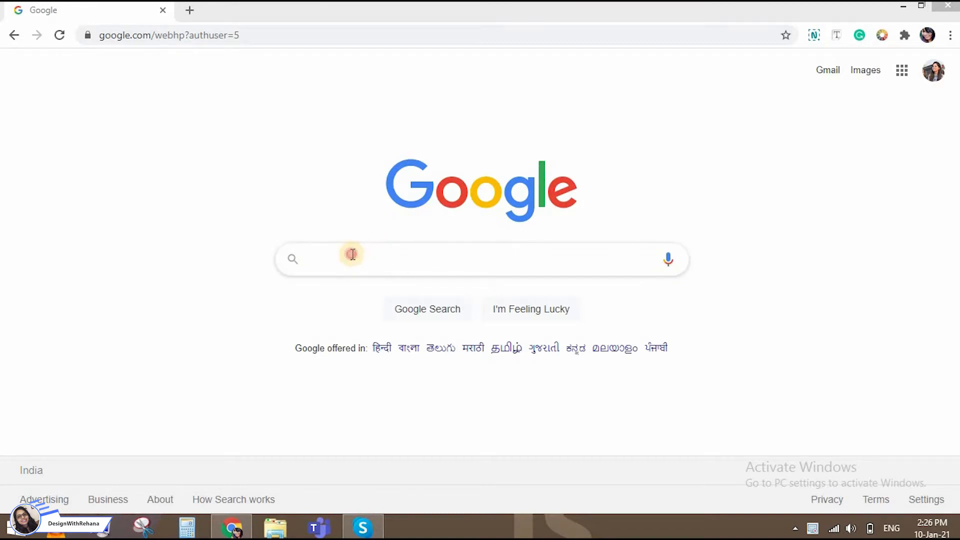
type("chrome")
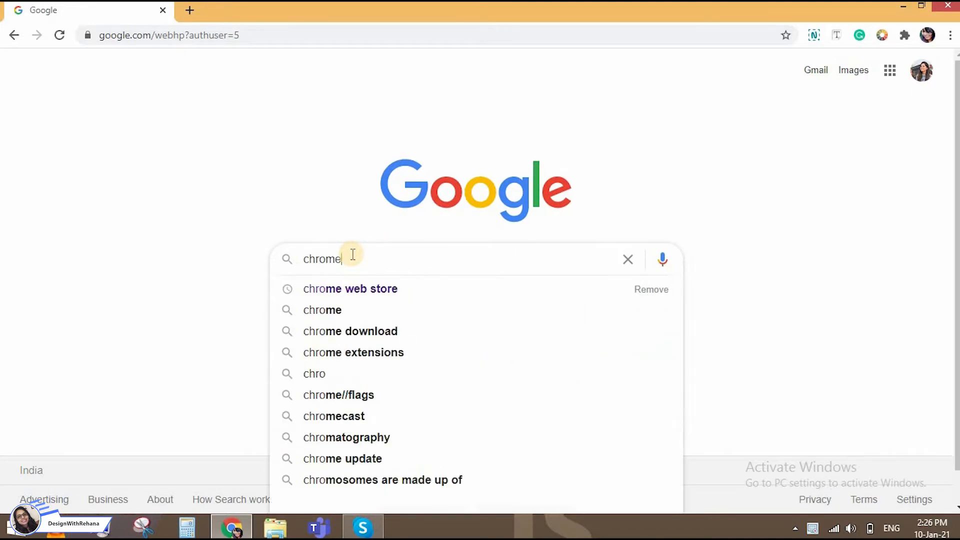
type("web s")
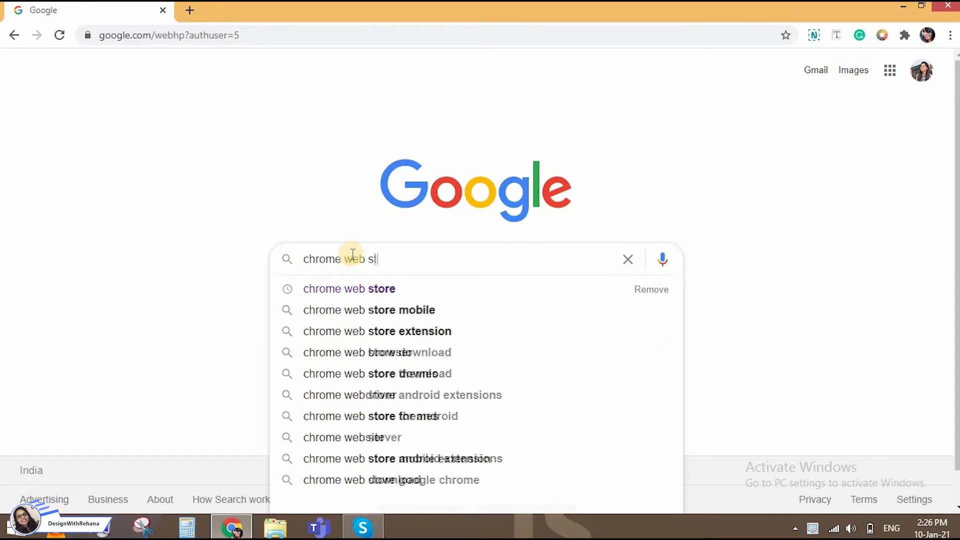
left_click(349, 288)
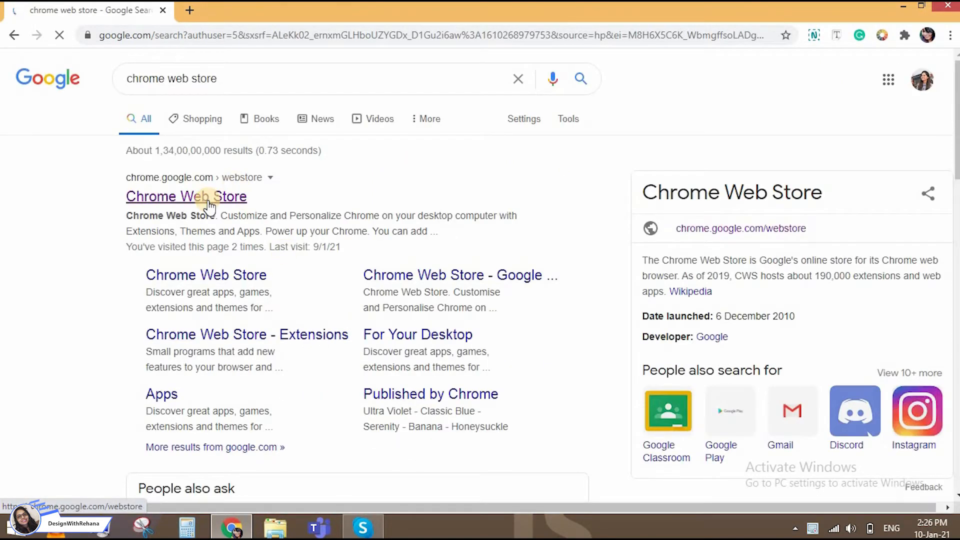
Go to the Chrome Web Store and enter 'gmail templates' in Search the store
left_click(186, 197)
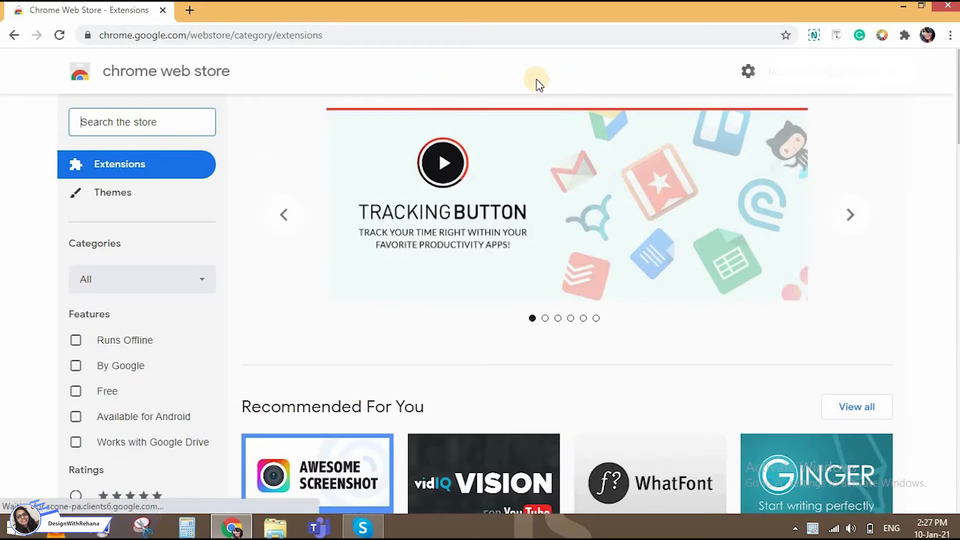
type("gmai")
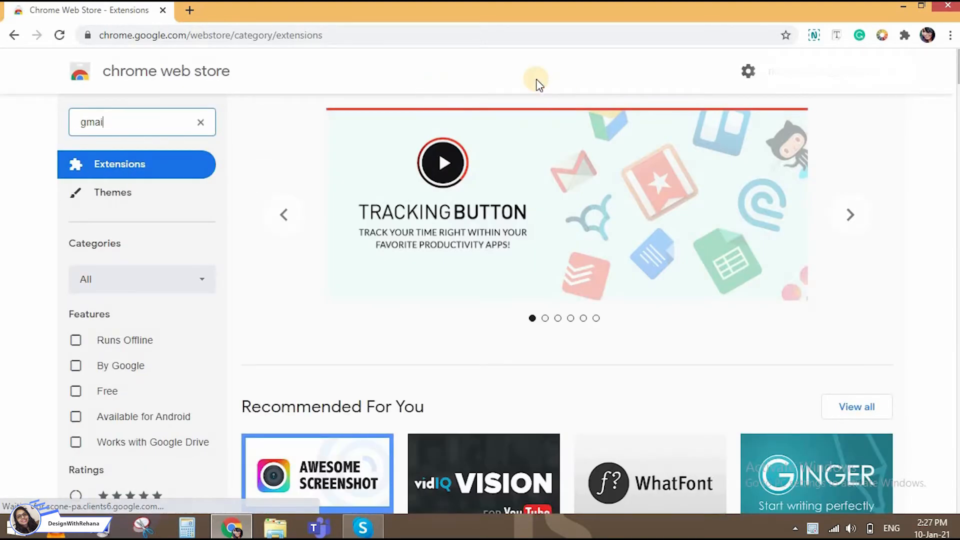
type("templa")
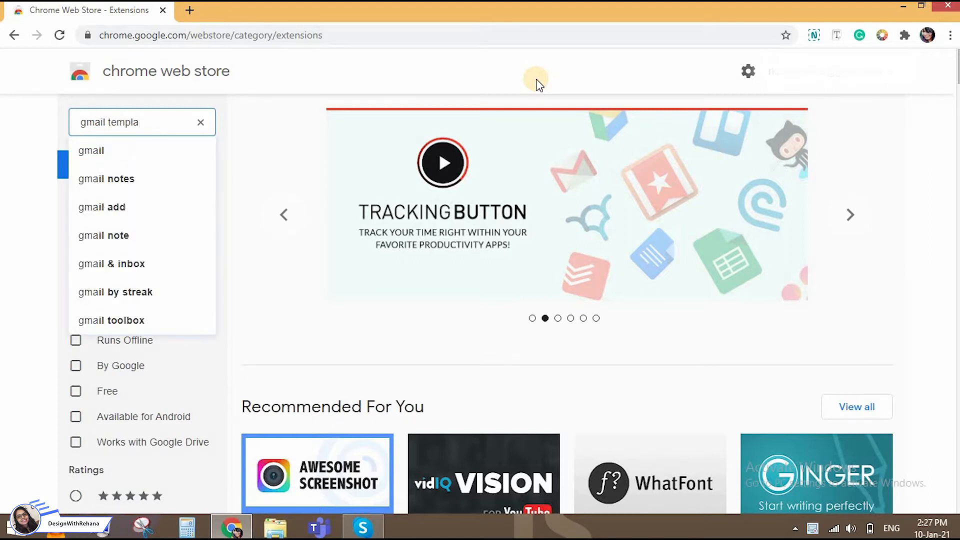
type("tes")
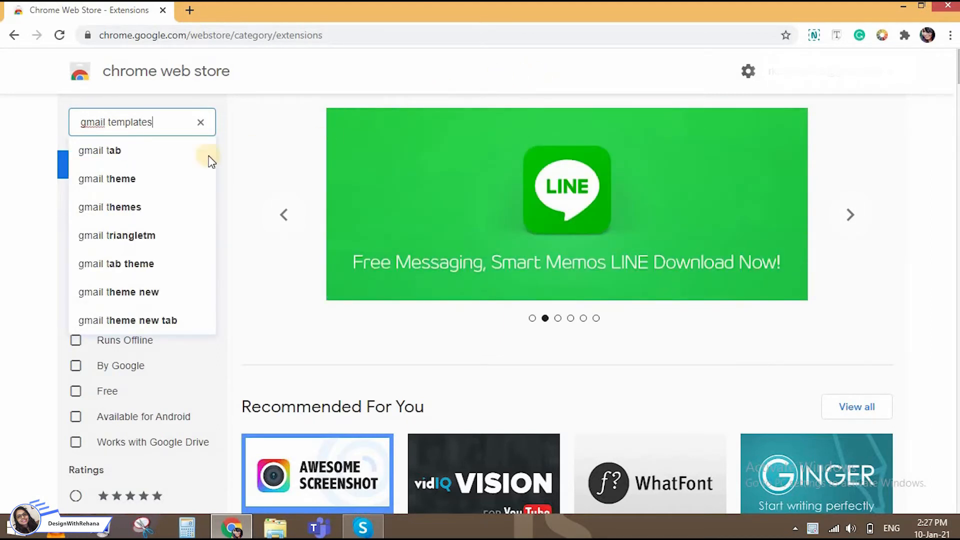
Run the 'gmail templates' search and scroll through the extension results
left_click(116, 151)
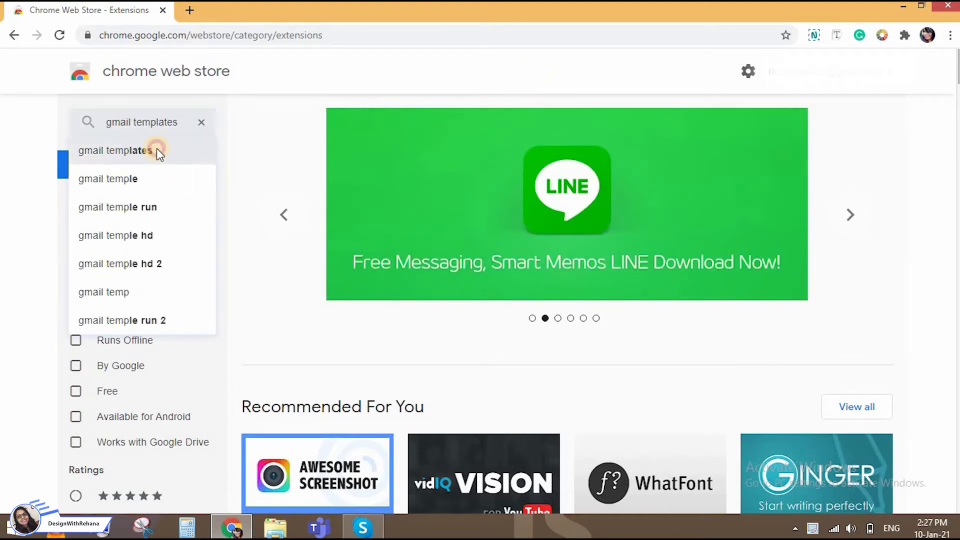
left_click(115, 150)
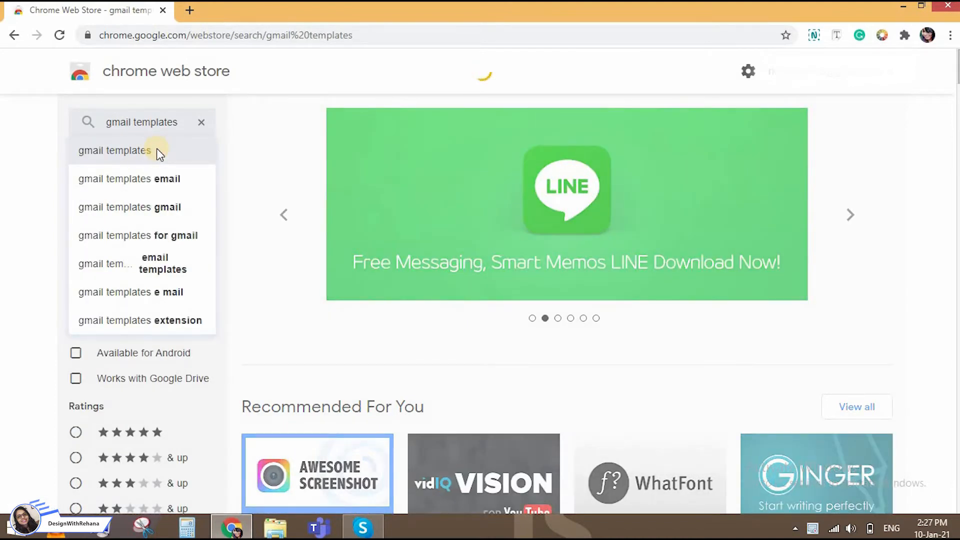
left_click(114, 150)
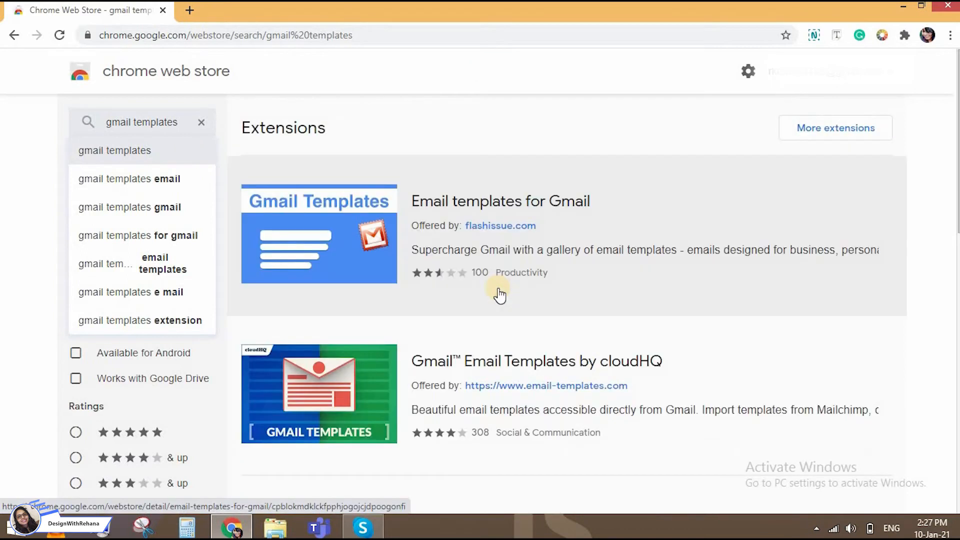
scroll("down", 3)
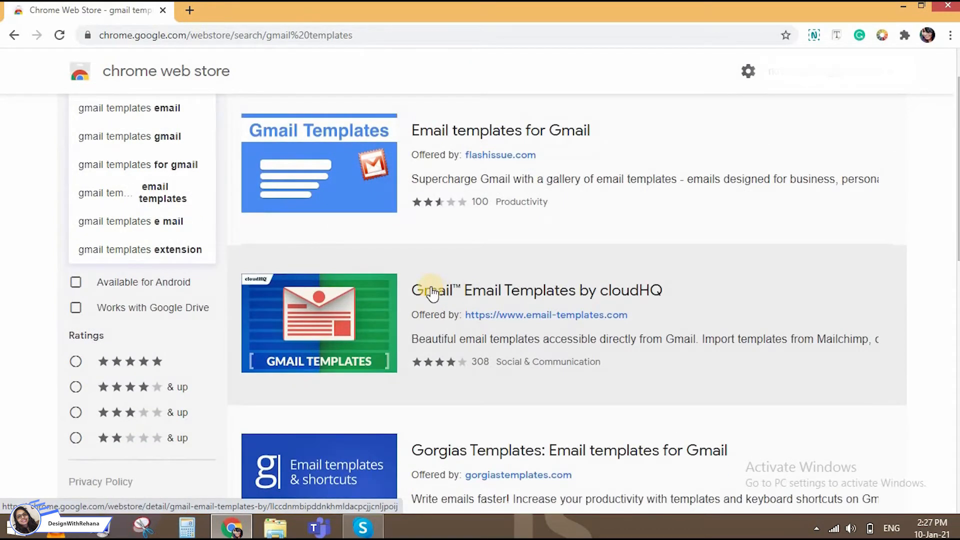
Install Gmail™ Email Templates by cloudHQ and switch to the Gmail inbox
left_click(536, 290)
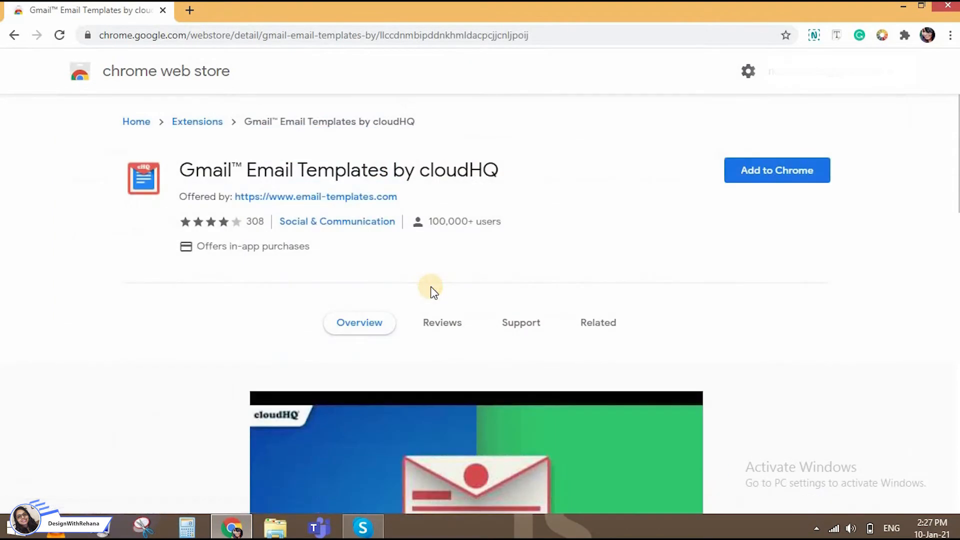
mouse_move(701, 268)
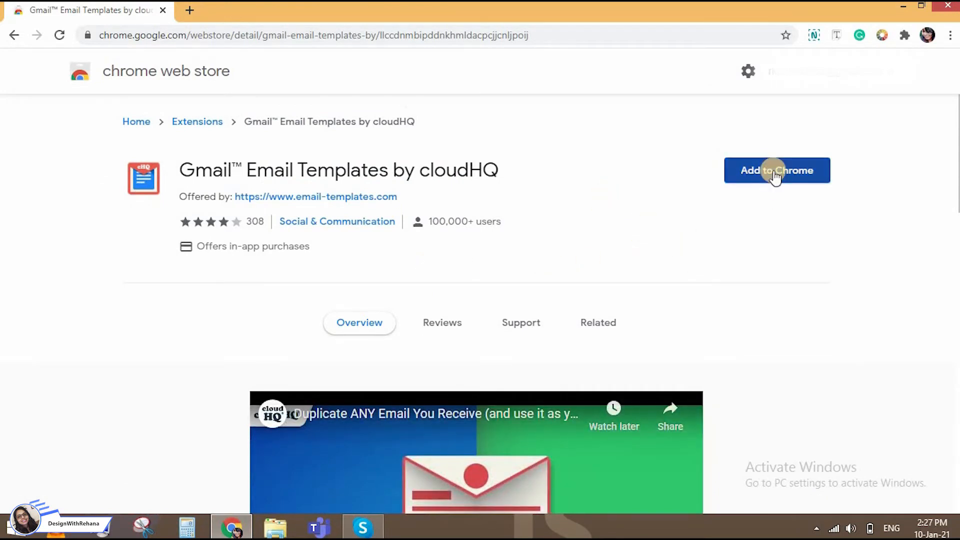
left_click(776, 170)
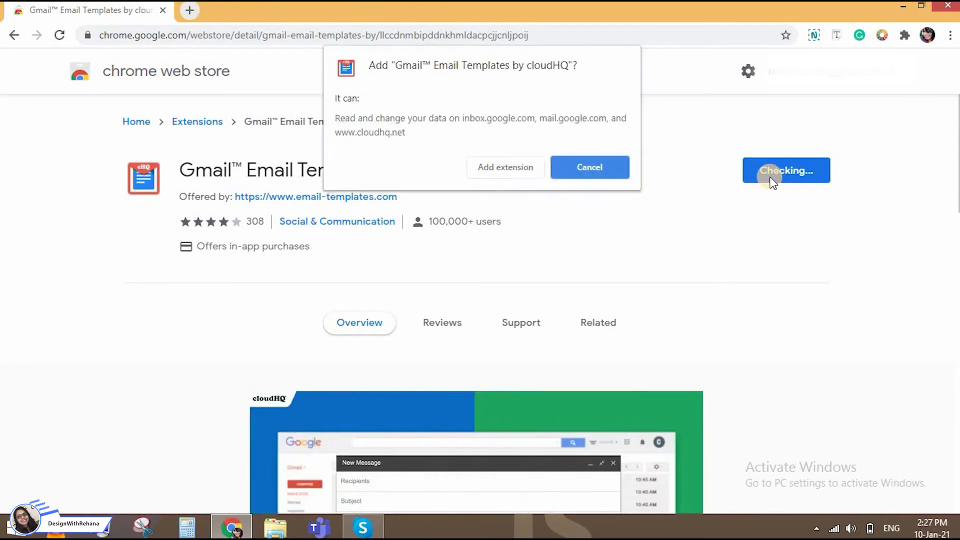
mouse_move(506, 167)
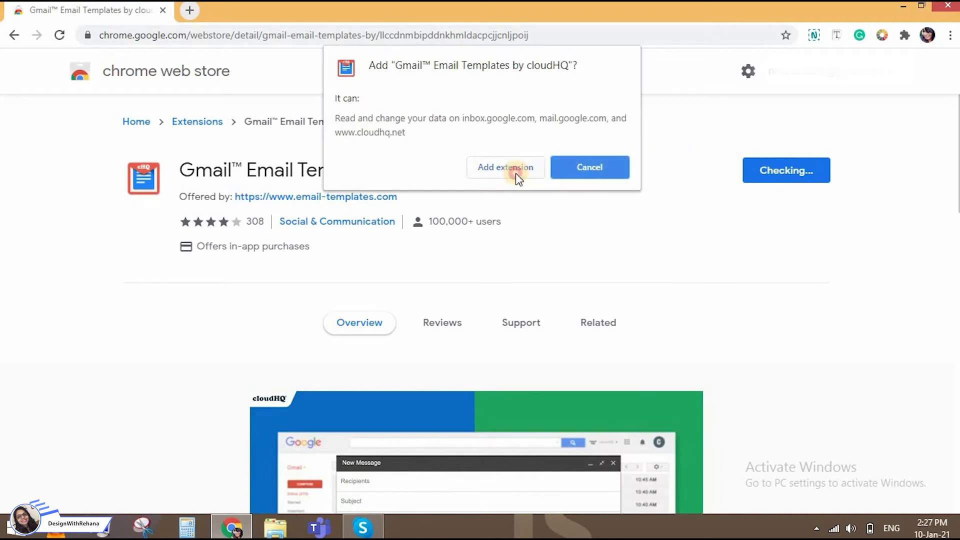
left_click(505, 167)
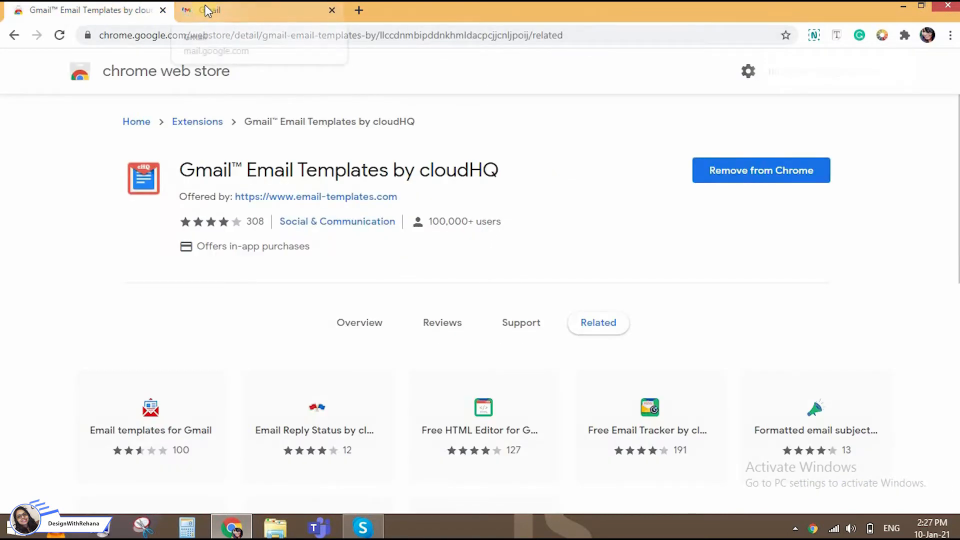
left_click(332, 10)
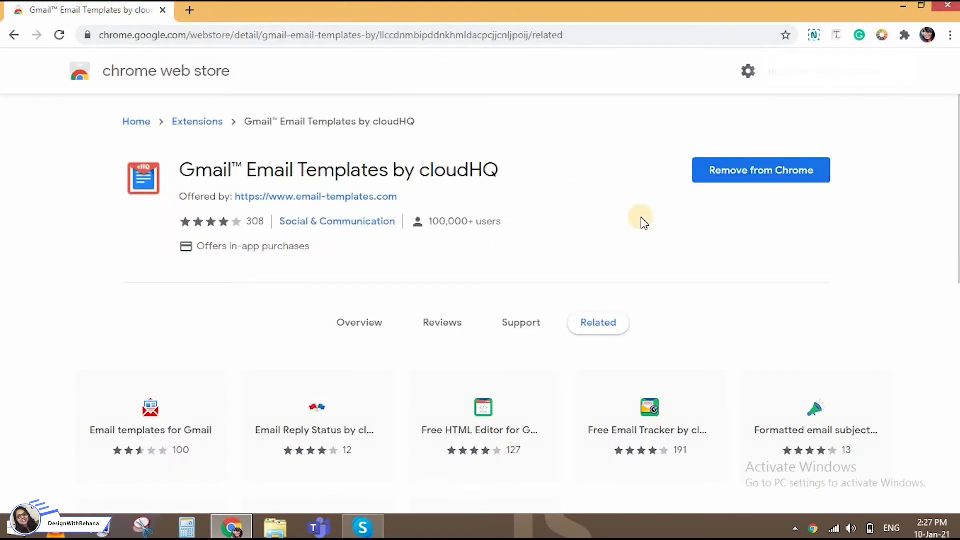
mouse_move(790, 184)
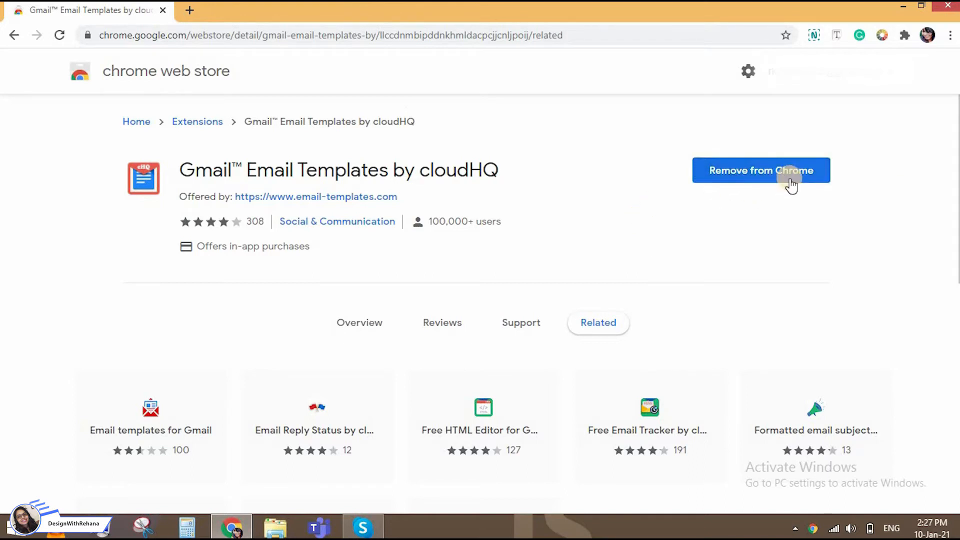
mouse_move(569, 205)
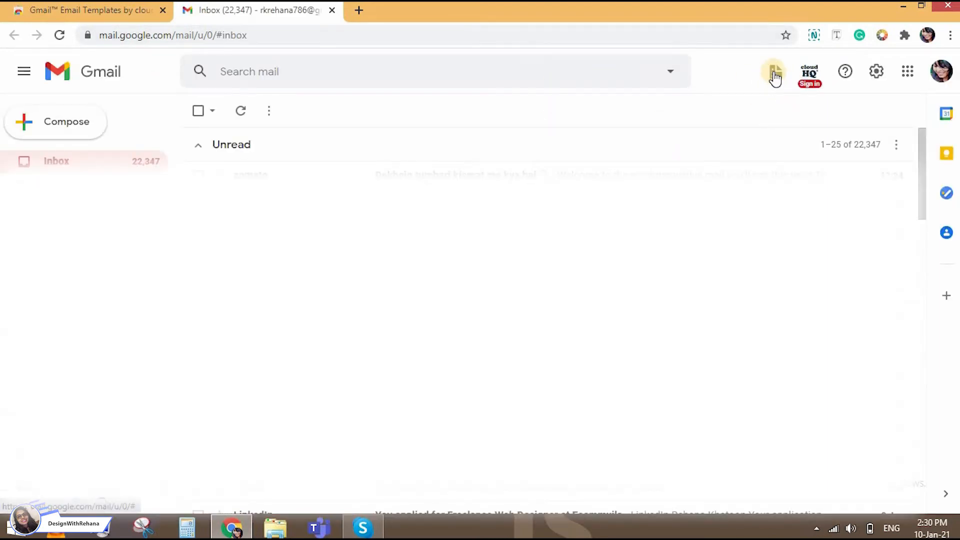
Start creating a cloudHQ account from the welcome dialog, bringing up Google sign-in
left_click(772, 71)
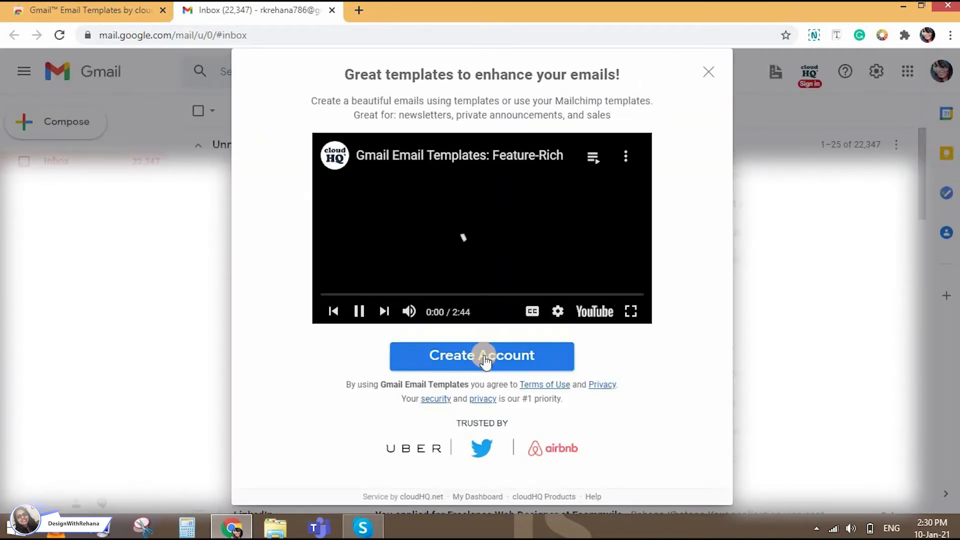
left_click(481, 356)
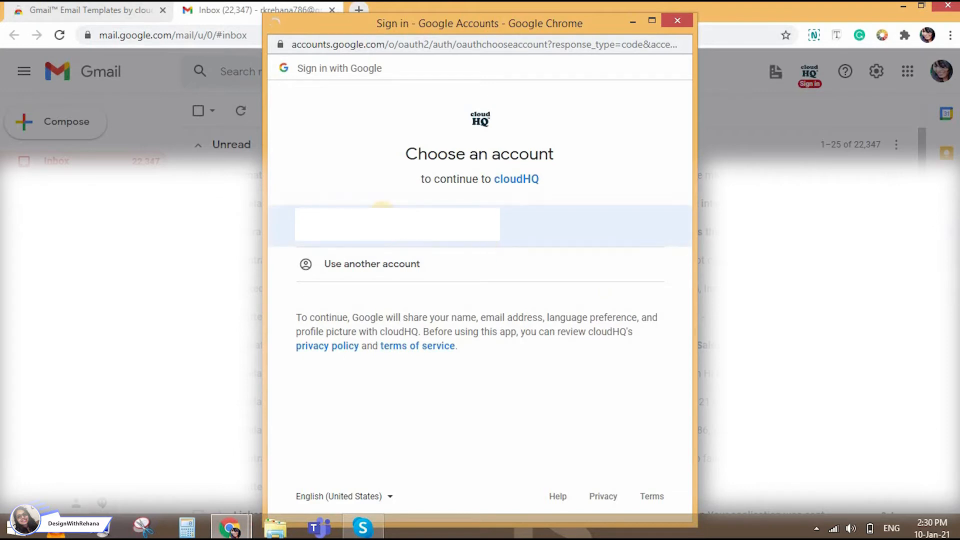
Choose the Google account, review the permissions and allow cloudHQ access
left_click(397, 224)
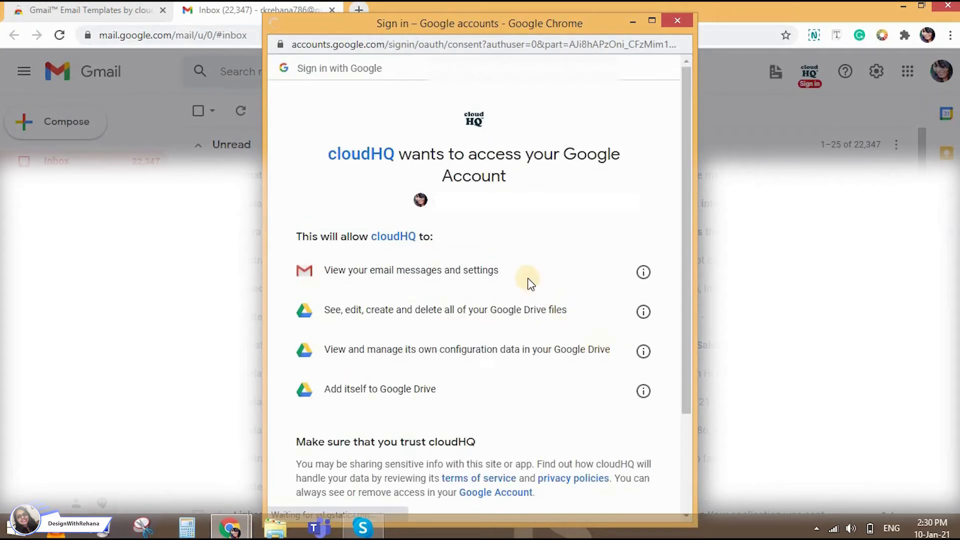
scroll("down", 3)
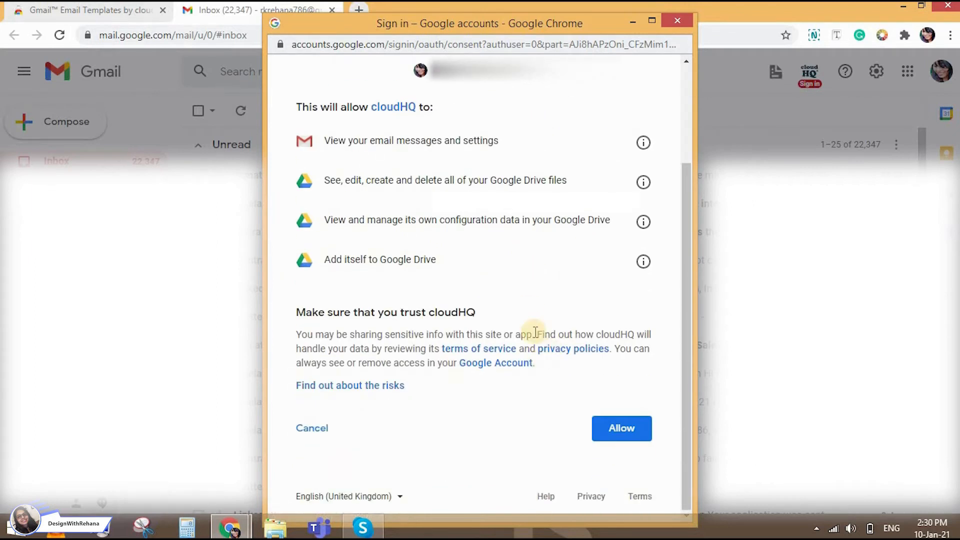
scroll("up", 3)
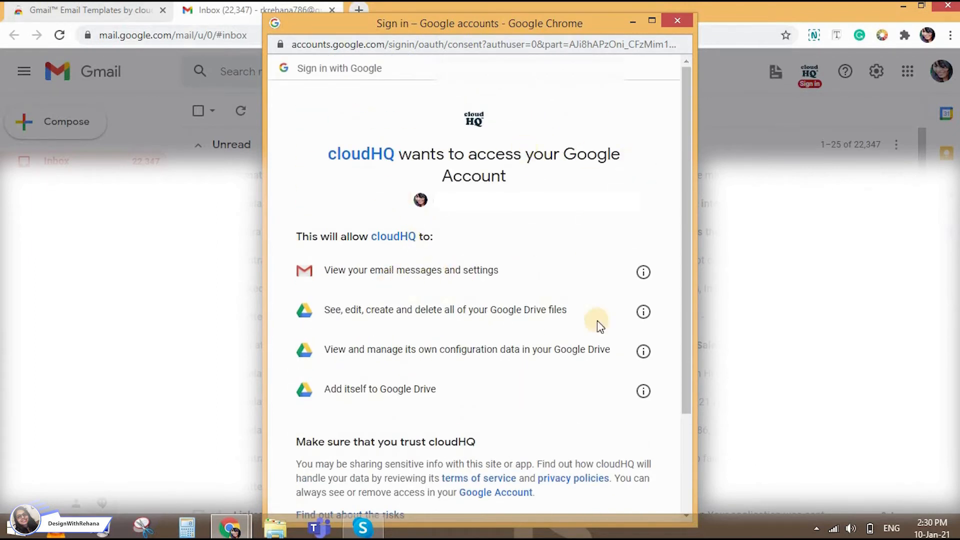
scroll("down", 3)
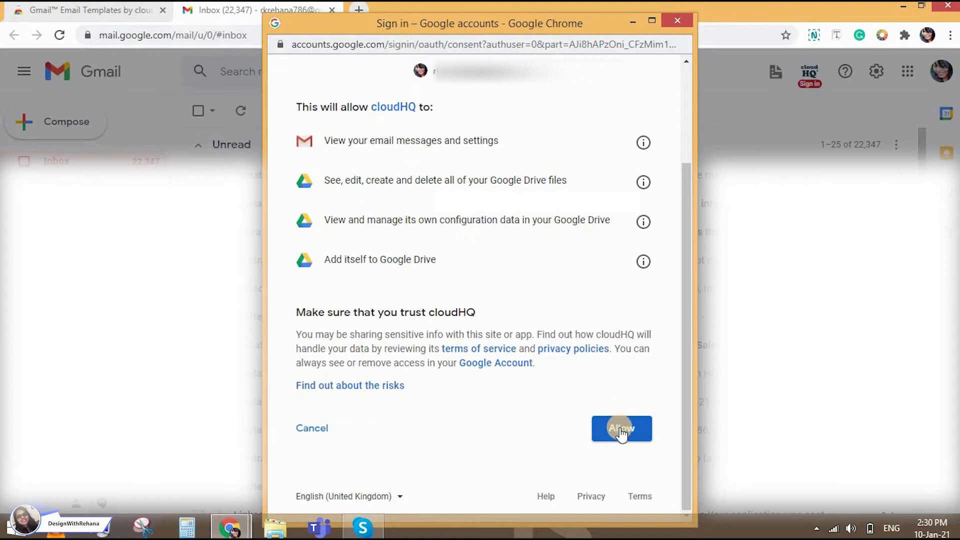
left_click(621, 430)
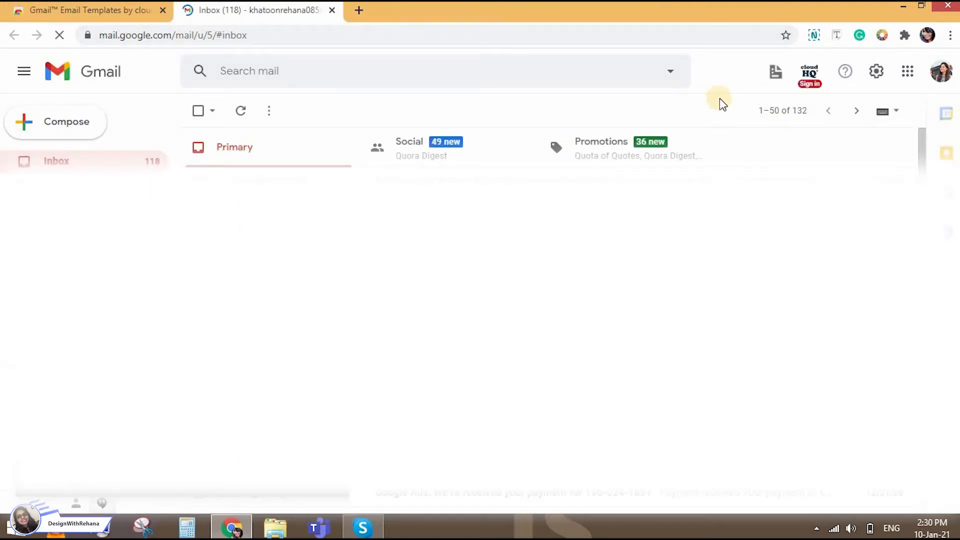
mouse_move(776, 73)
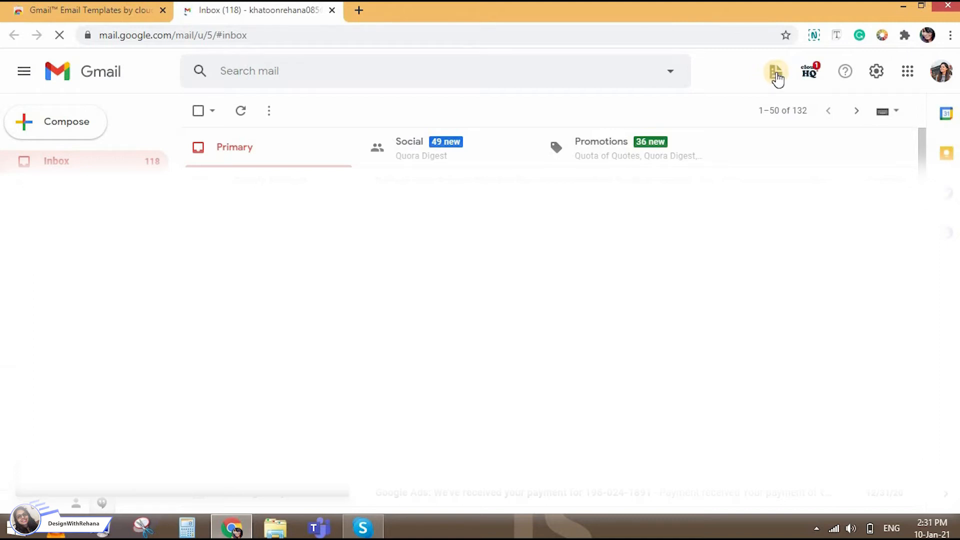
Bring up Browse Templates and view the MailChimp and My Templates sections
left_click(776, 71)
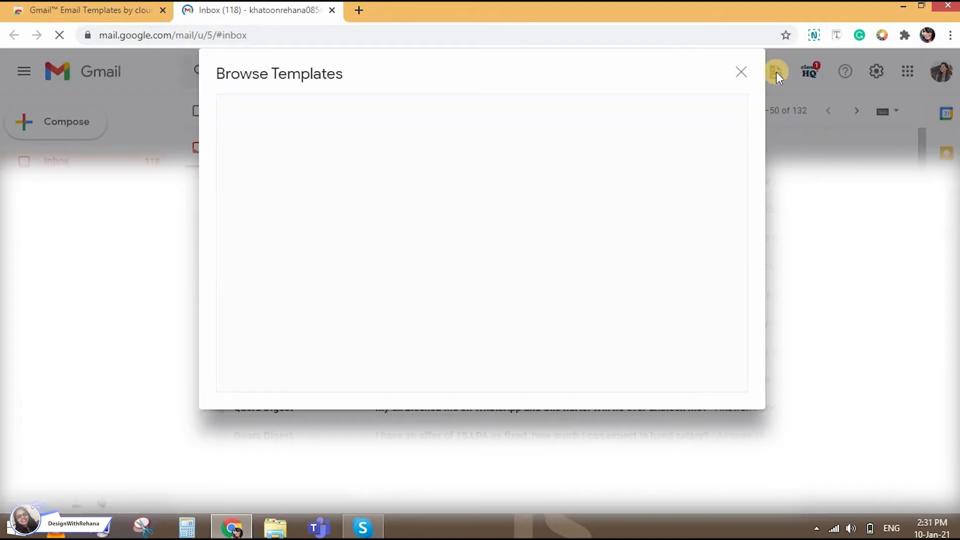
mouse_move(421, 67)
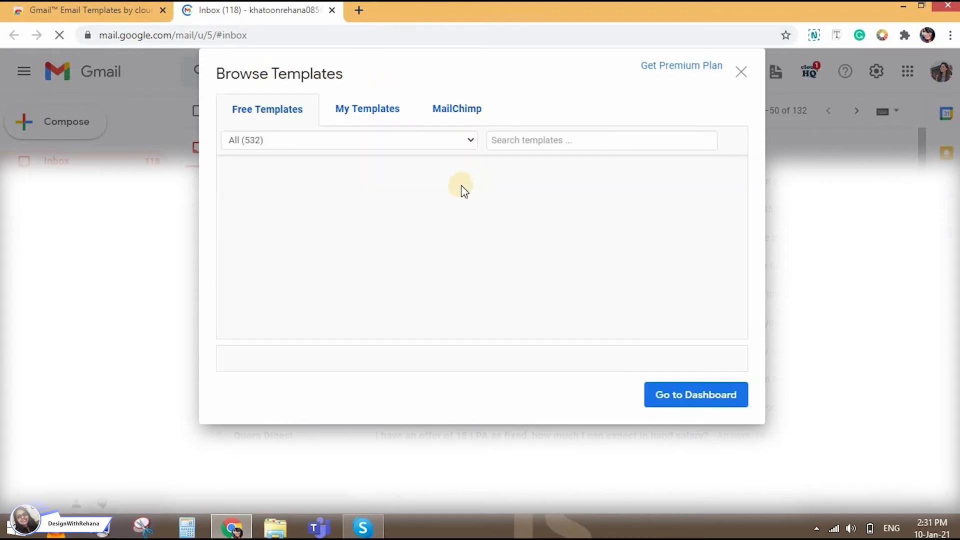
mouse_move(324, 132)
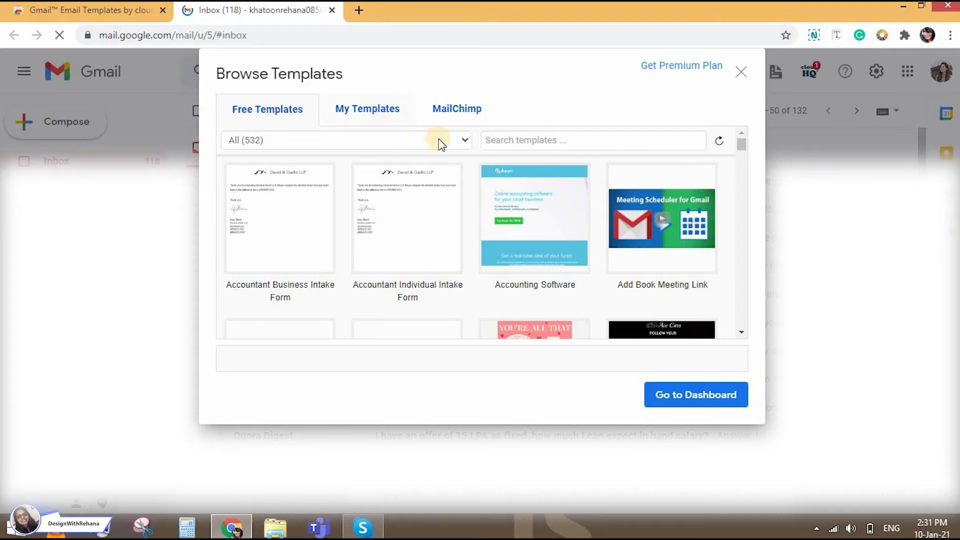
left_click(457, 109)
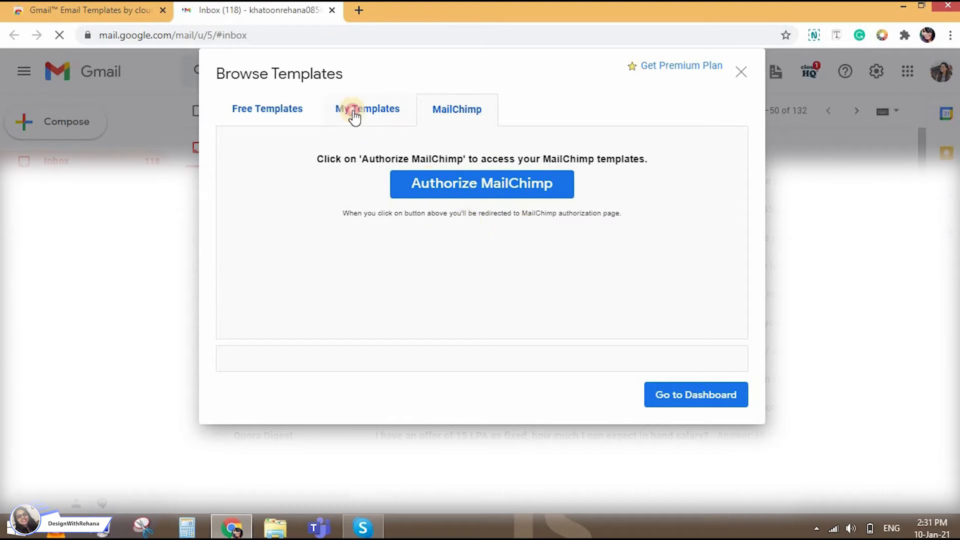
left_click(368, 109)
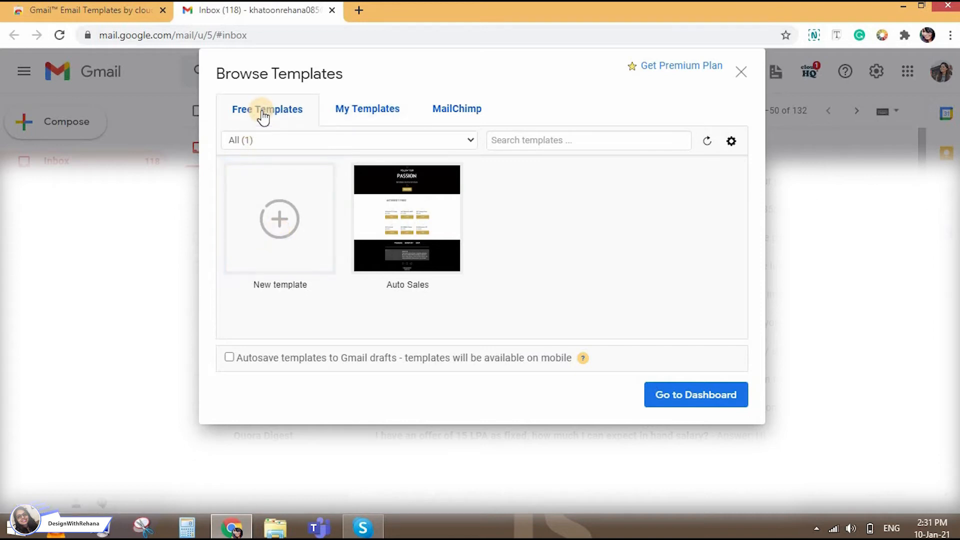
mouse_move(283, 116)
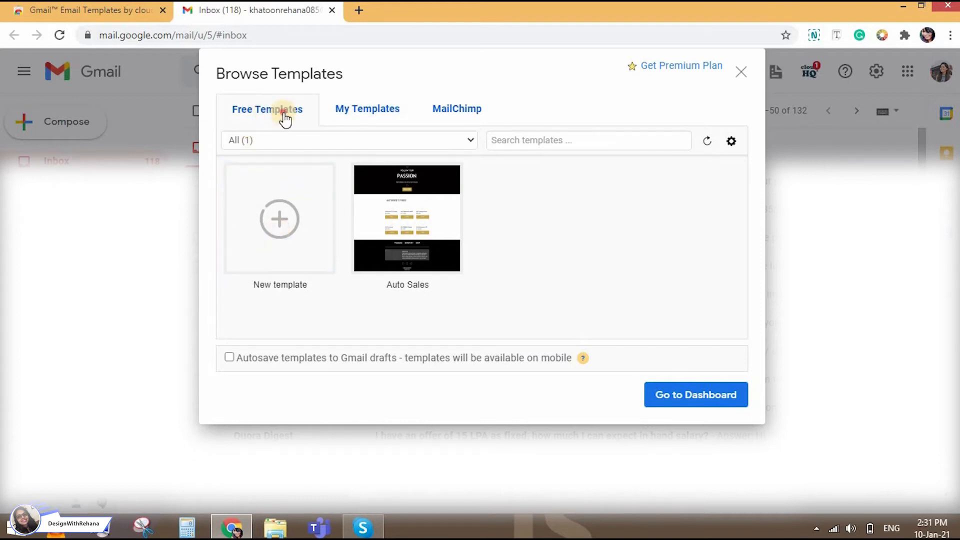
Show the Free Templates gallery and browse the category list, keeping All selected
left_click(267, 109)
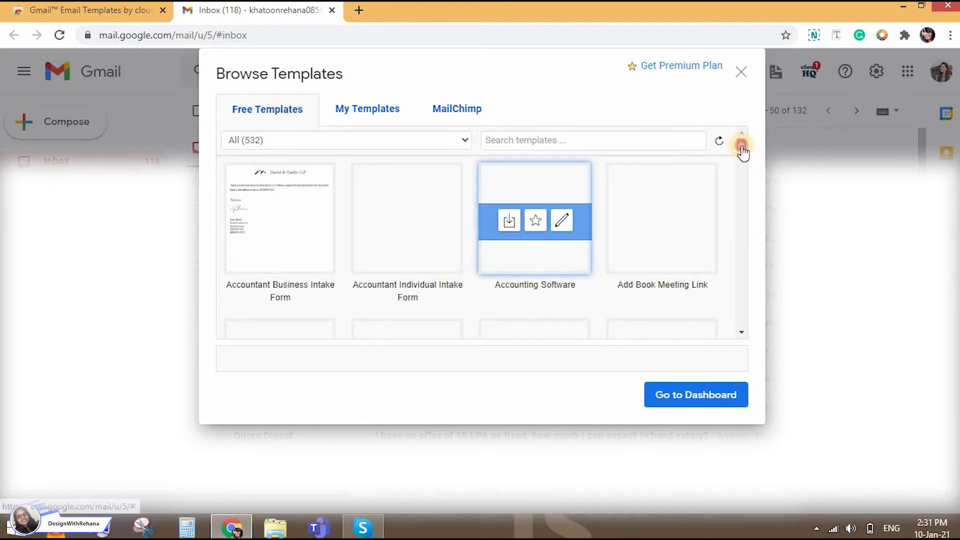
left_click(742, 147)
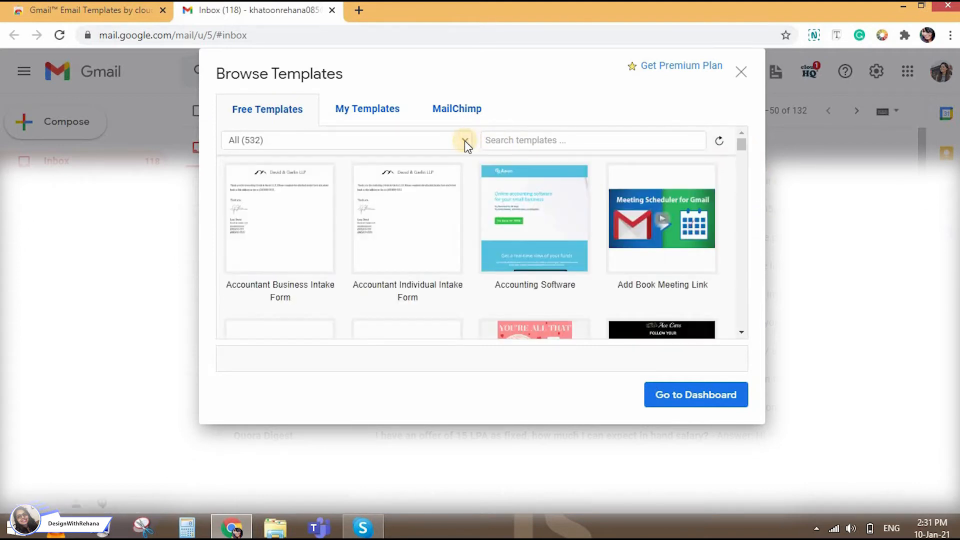
left_click(464, 140)
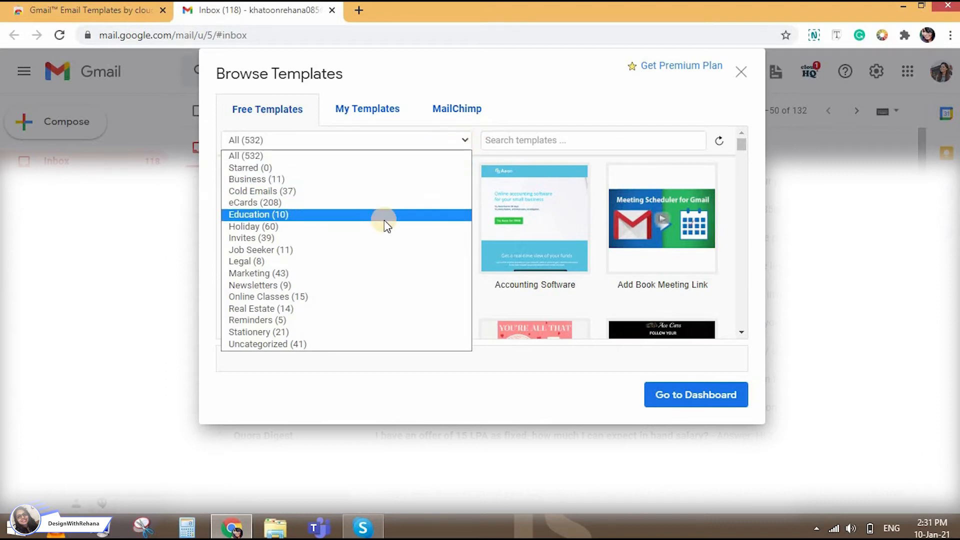
mouse_move(294, 192)
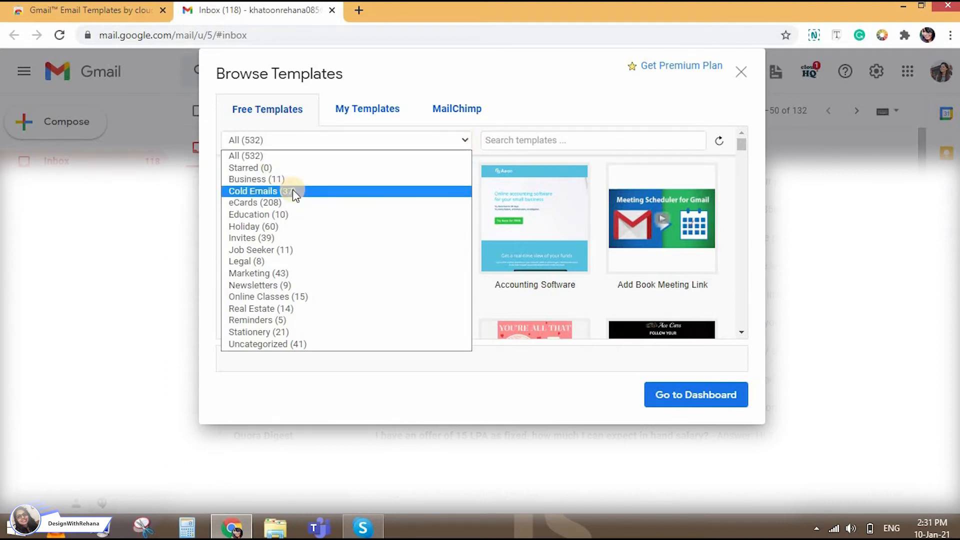
mouse_move(300, 214)
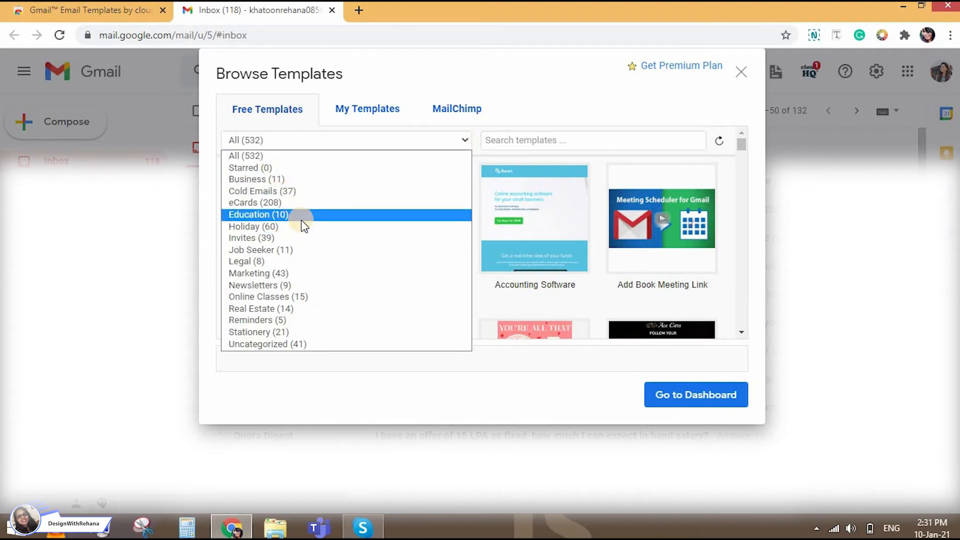
mouse_move(311, 323)
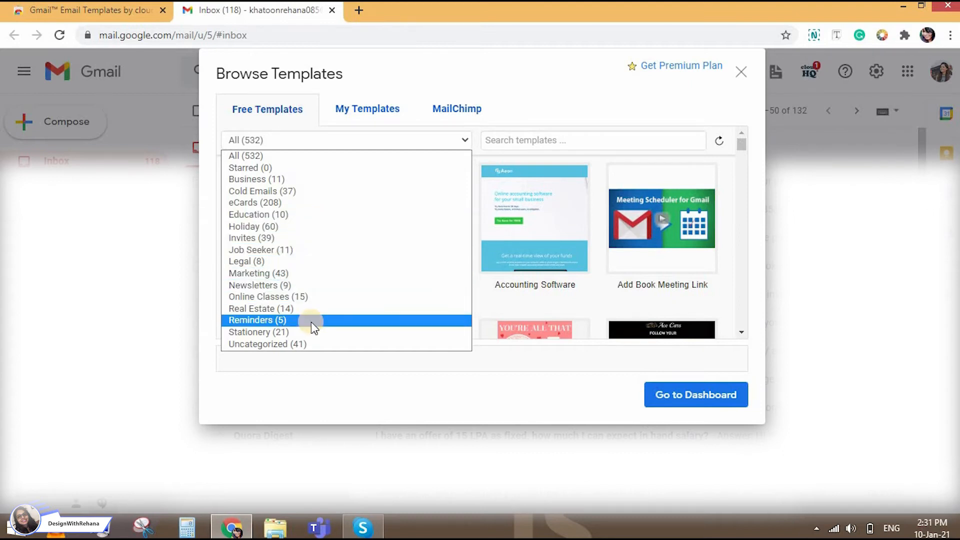
mouse_move(373, 171)
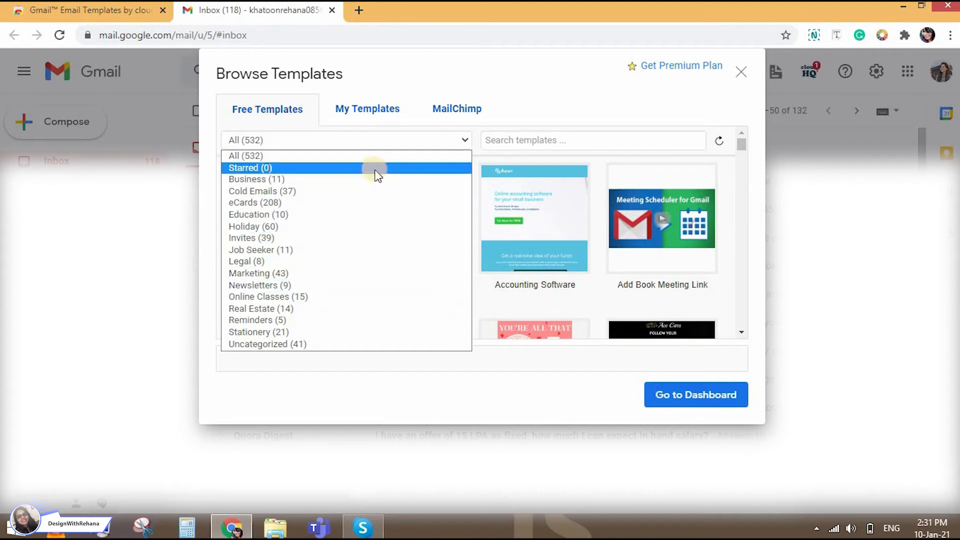
left_click(244, 155)
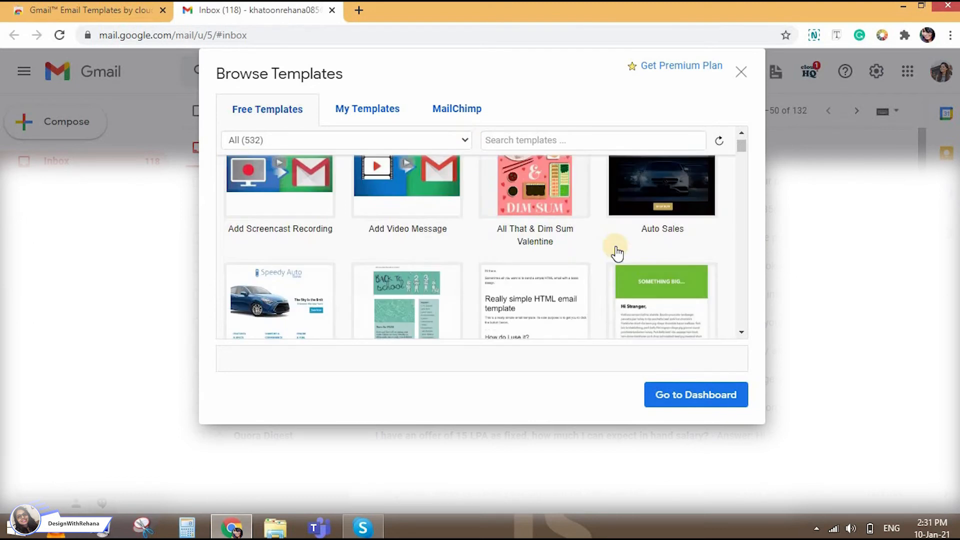
scroll("down", 3)
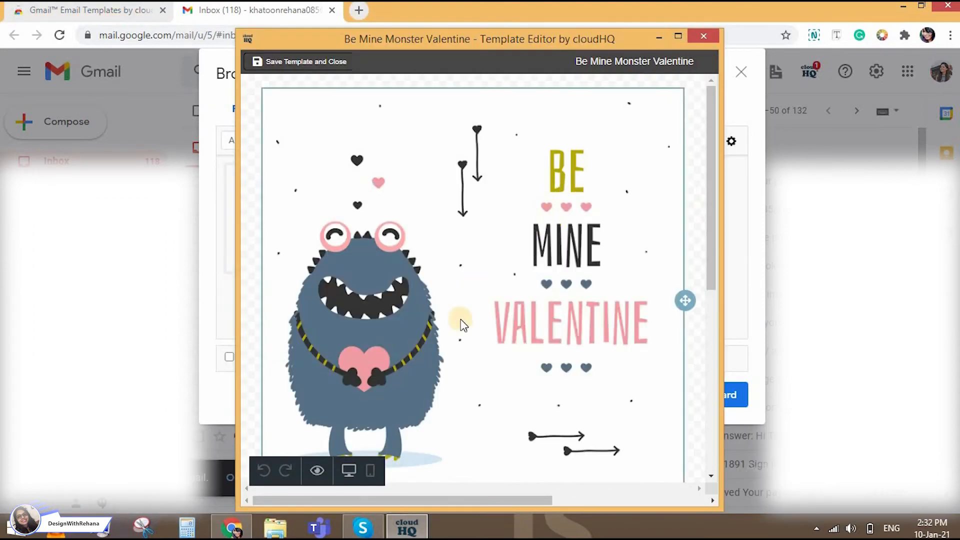
scroll("down", 3)
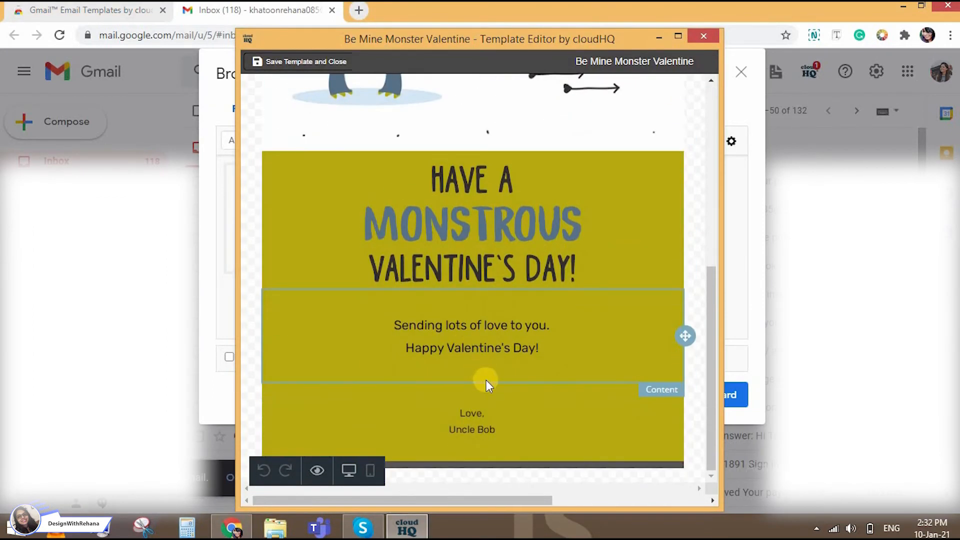
left_click(371, 470)
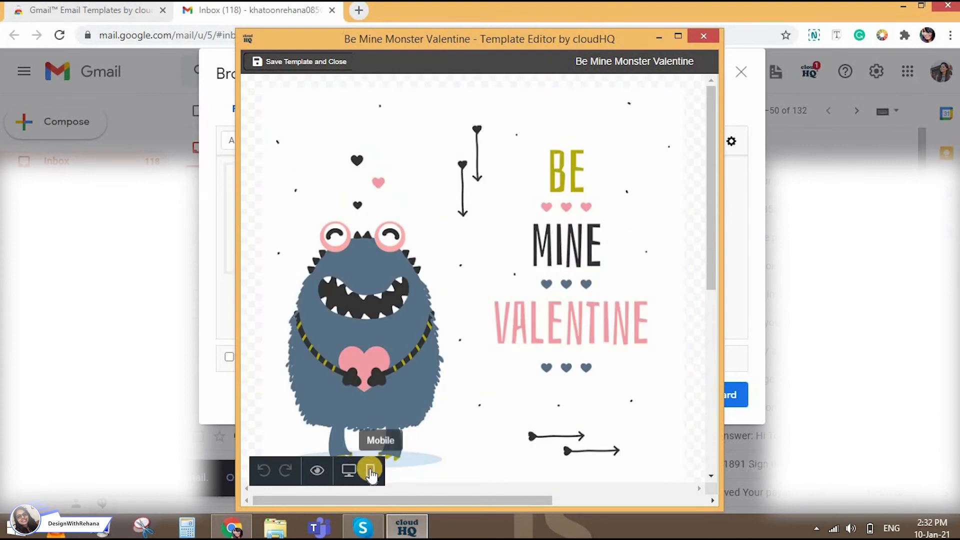
left_click(348, 470)
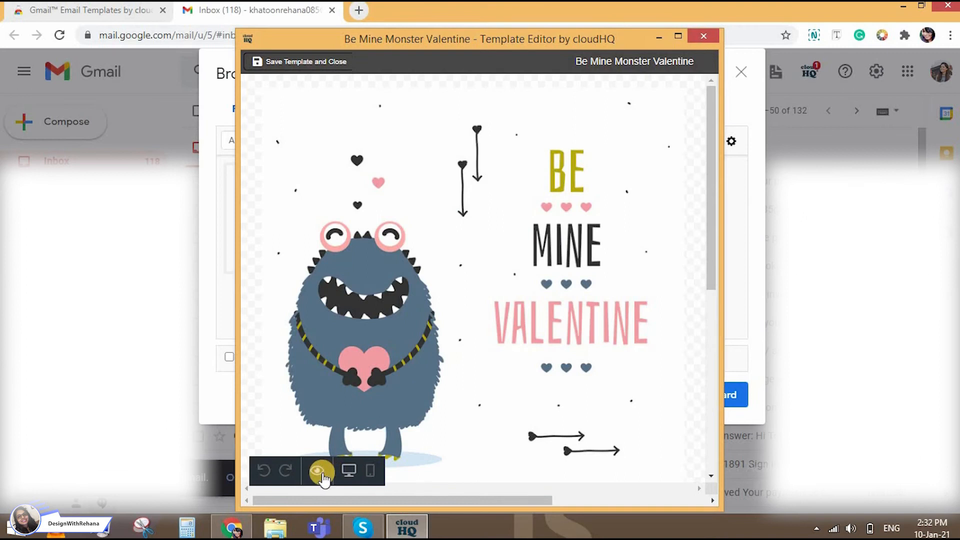
Preview the Be Mine Monster Valentine template in mobile view, then return to editing
left_click(317, 471)
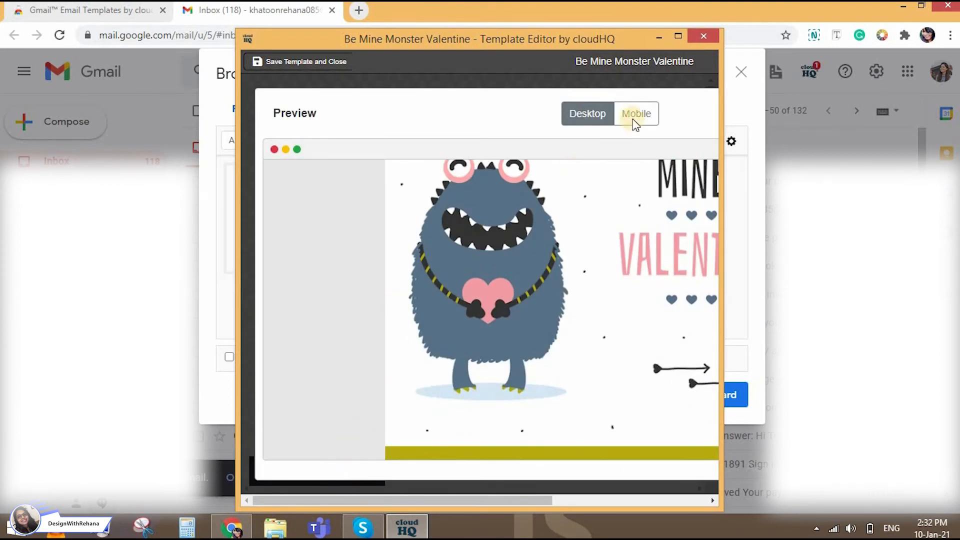
left_click(637, 113)
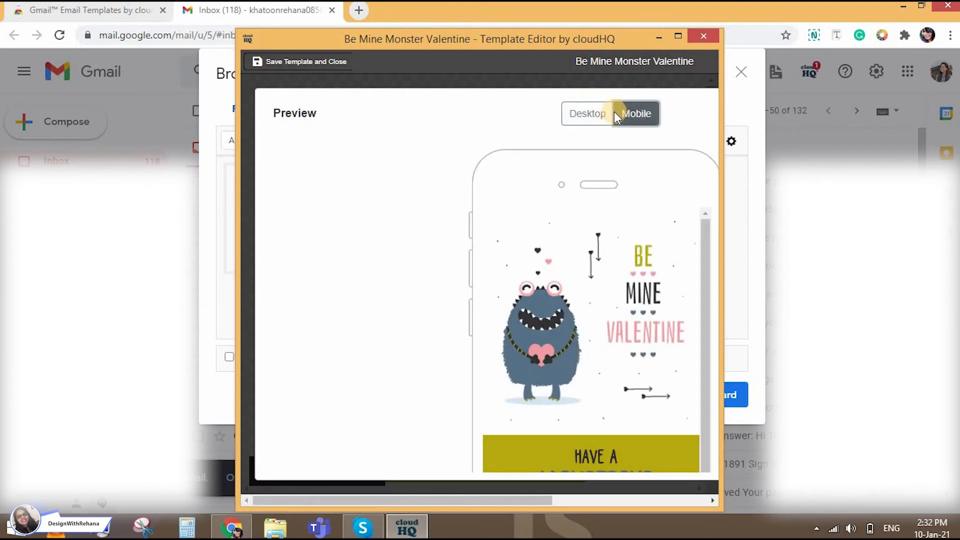
left_click(586, 113)
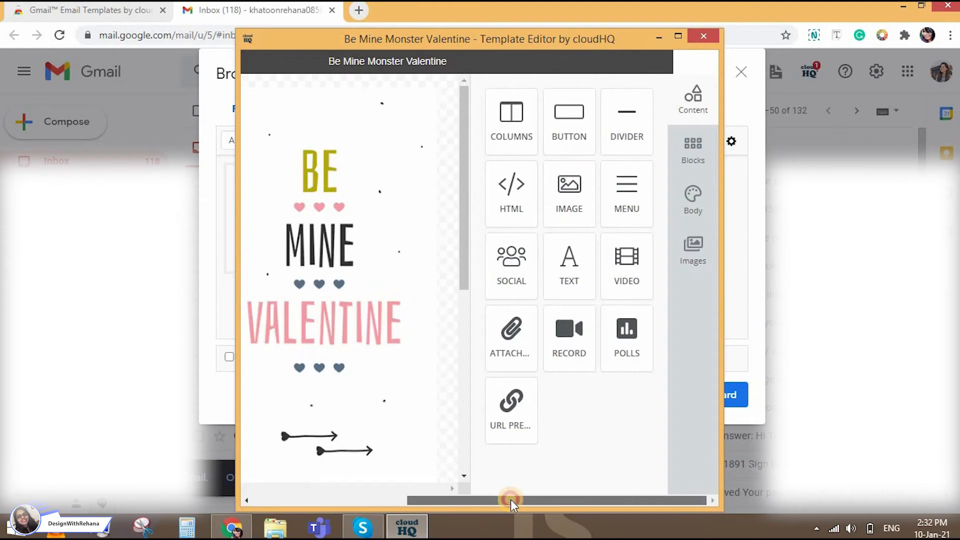
mouse_move(637, 145)
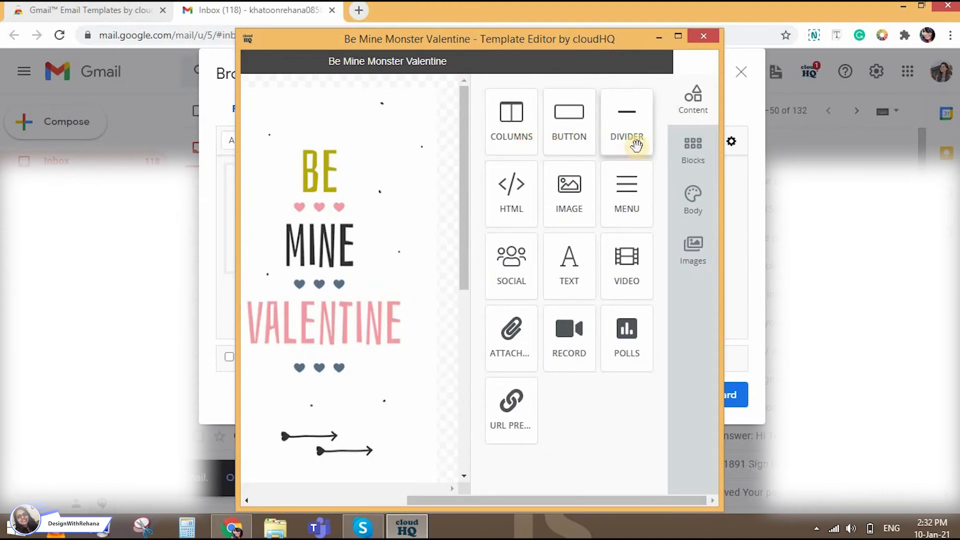
mouse_move(626, 280)
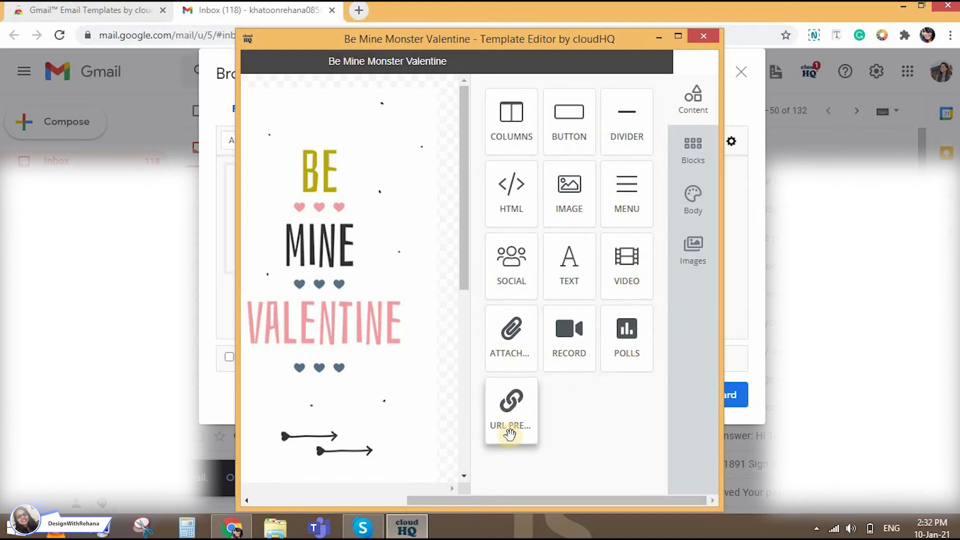
mouse_move(692, 150)
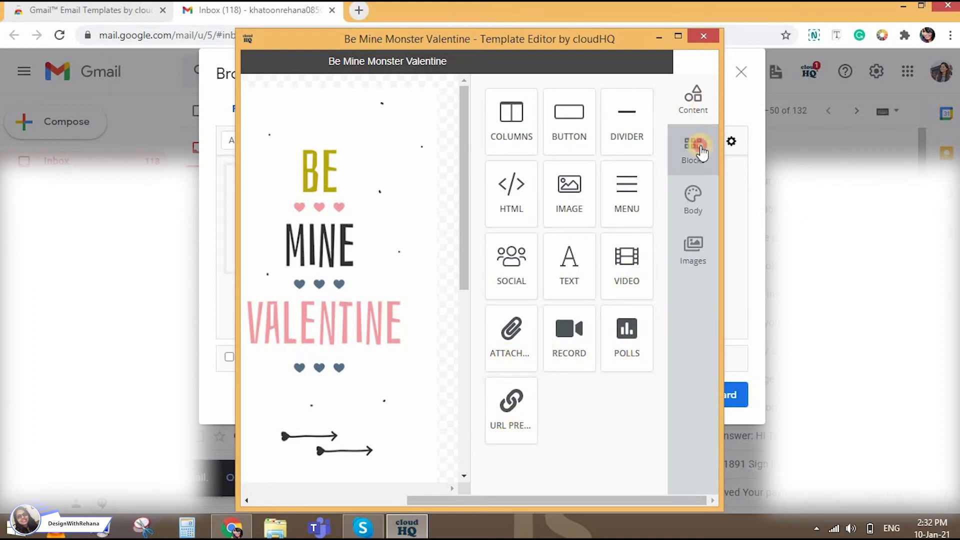
Browse the editor's Images, Body settings and Blocks panels
left_click(692, 251)
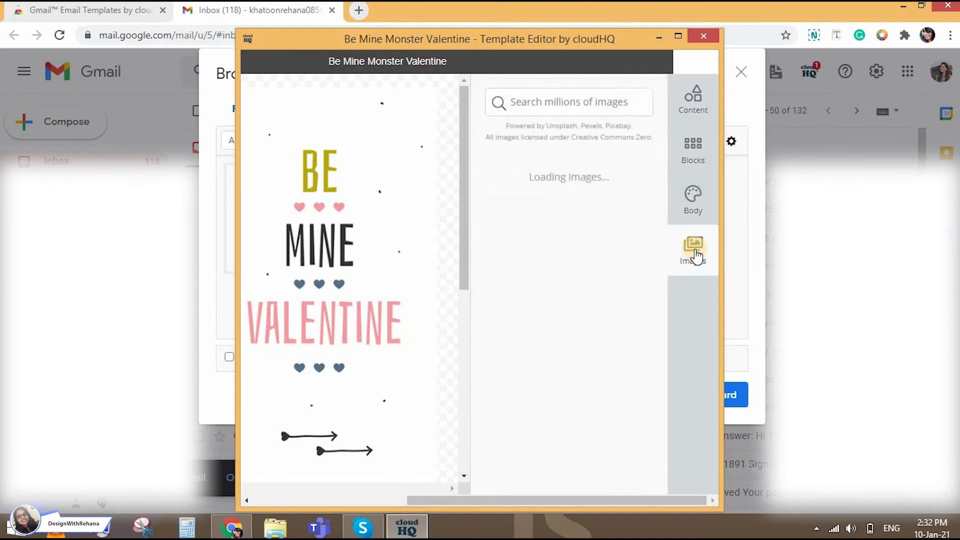
left_click(692, 200)
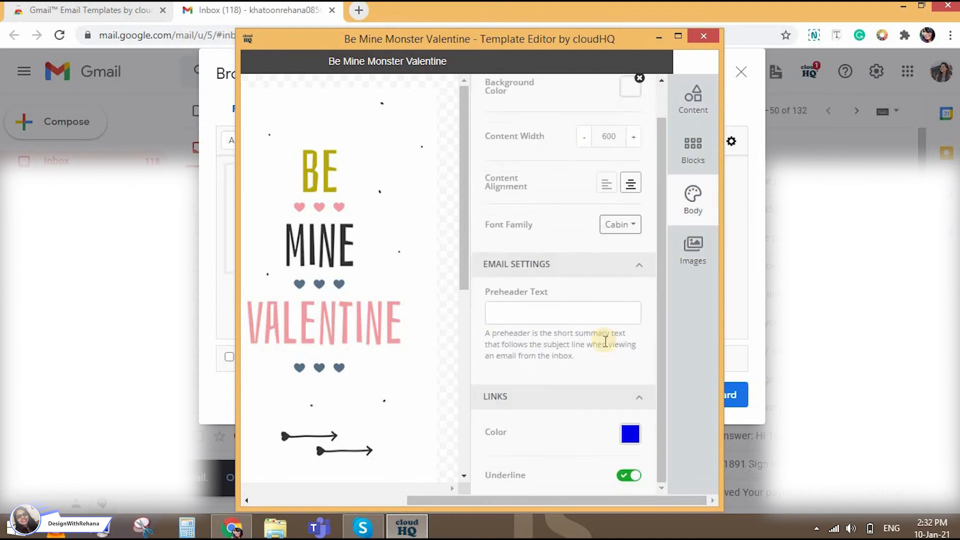
scroll("up", 3)
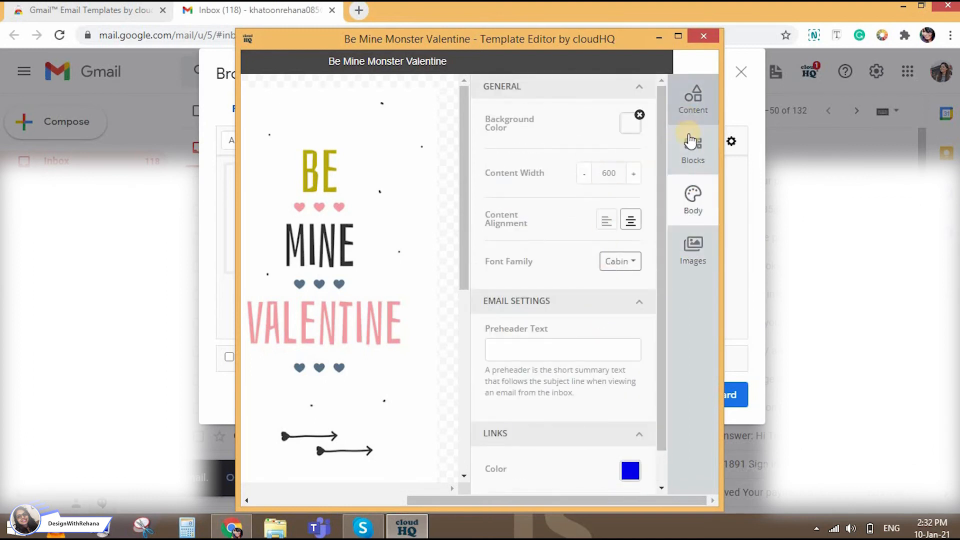
left_click(692, 149)
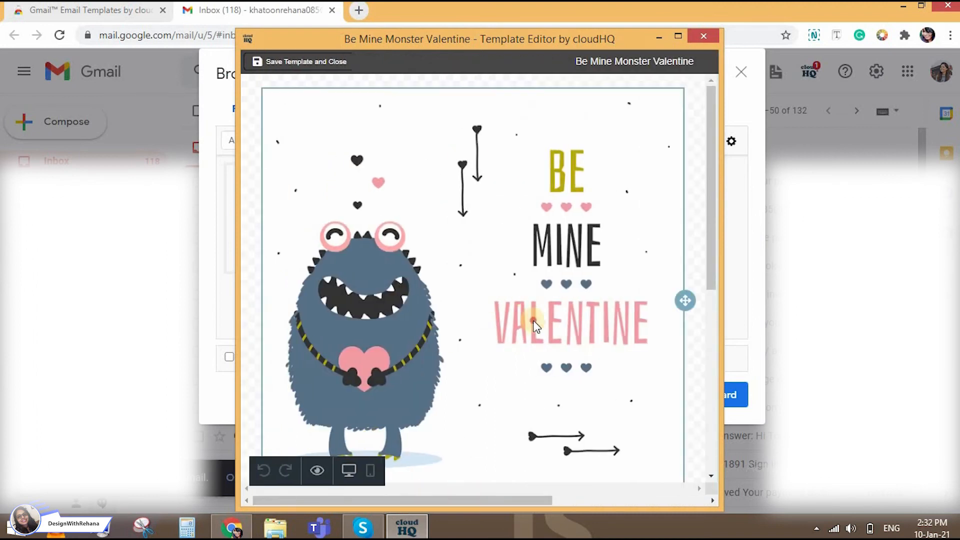
scroll("down", 3)
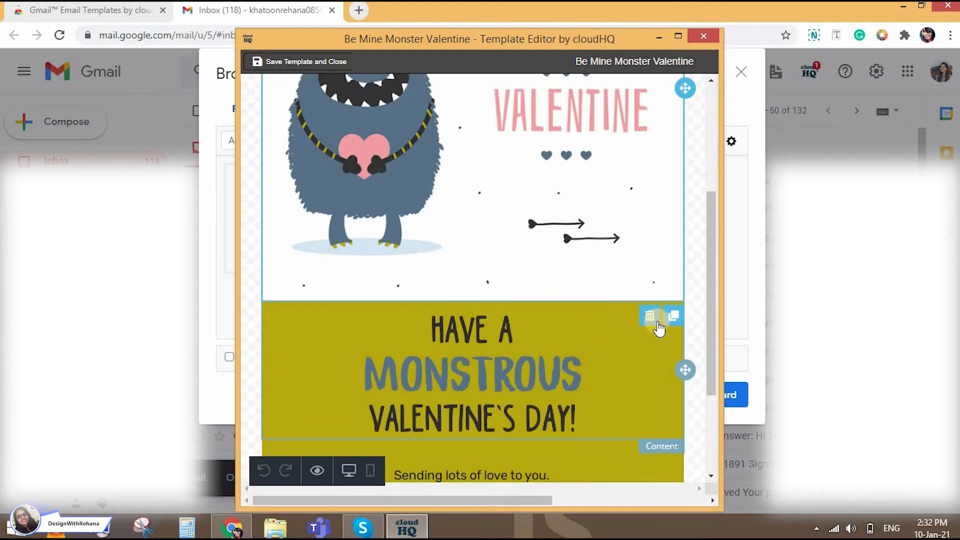
mouse_move(672, 320)
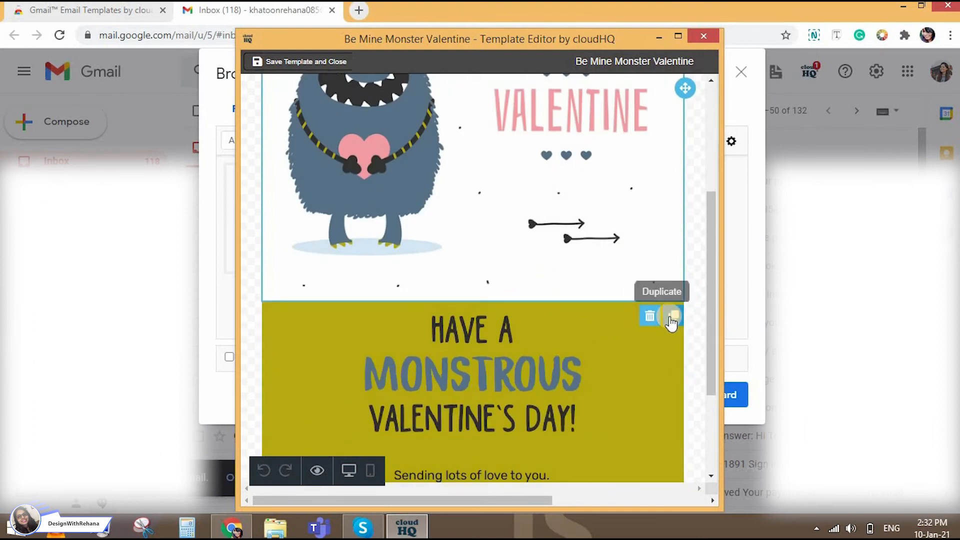
scroll("down", 3)
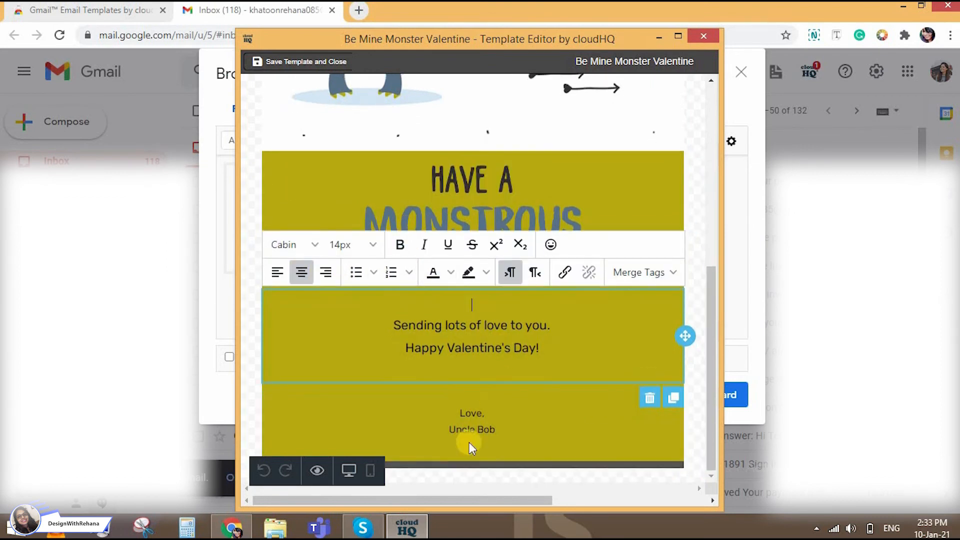
scroll("up", 3)
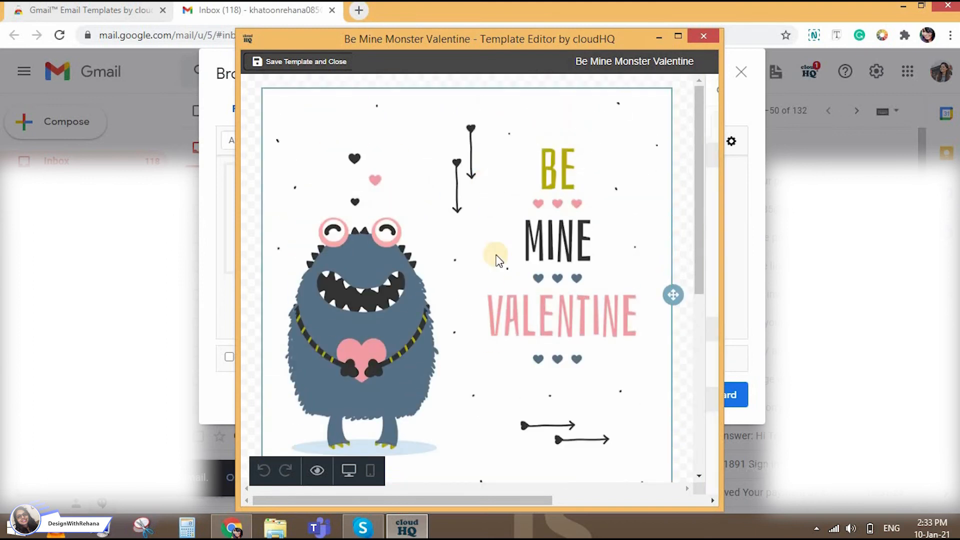
mouse_move(520, 288)
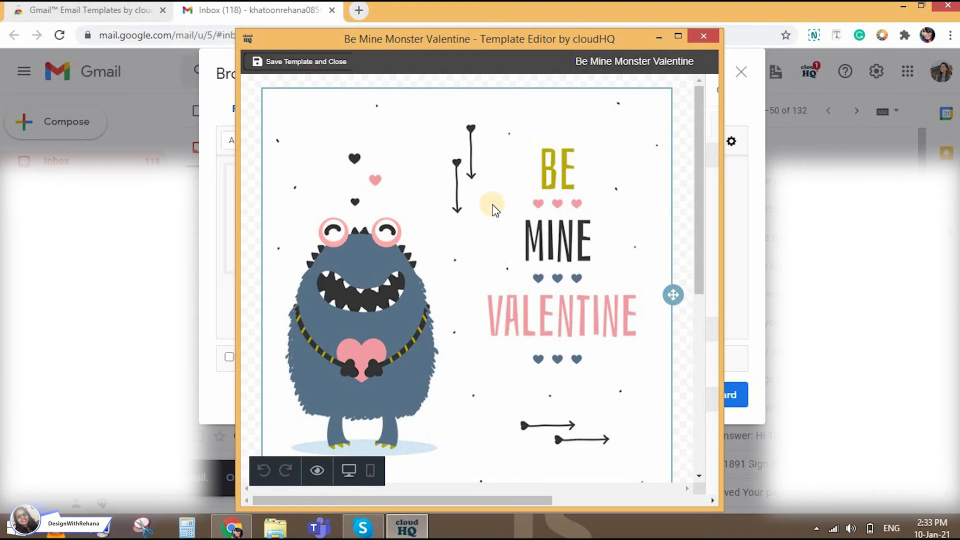
mouse_move(497, 251)
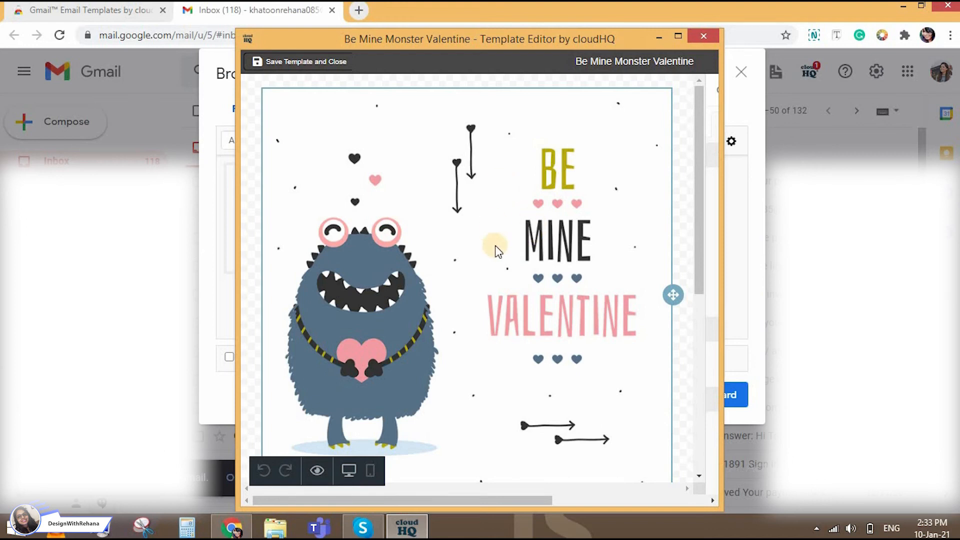
mouse_move(620, 323)
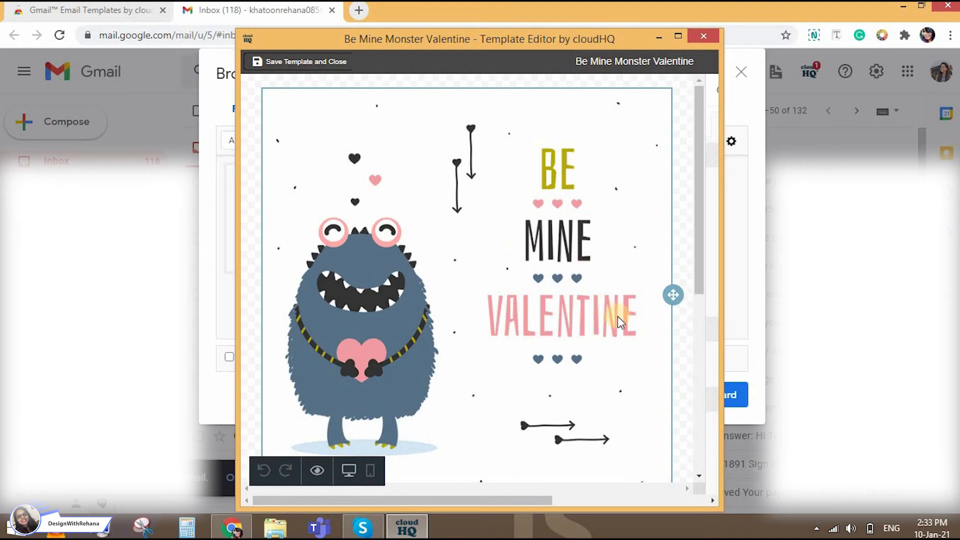
scroll("down", 3)
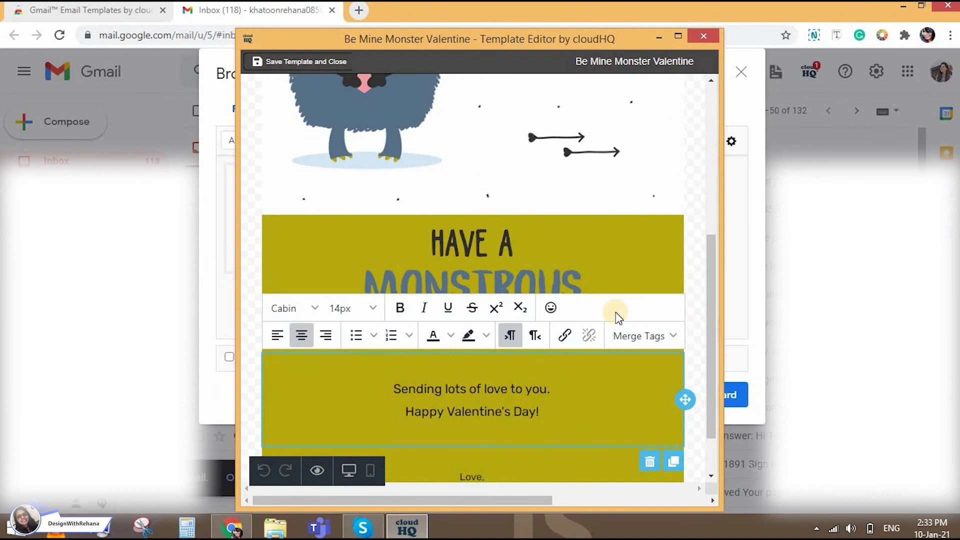